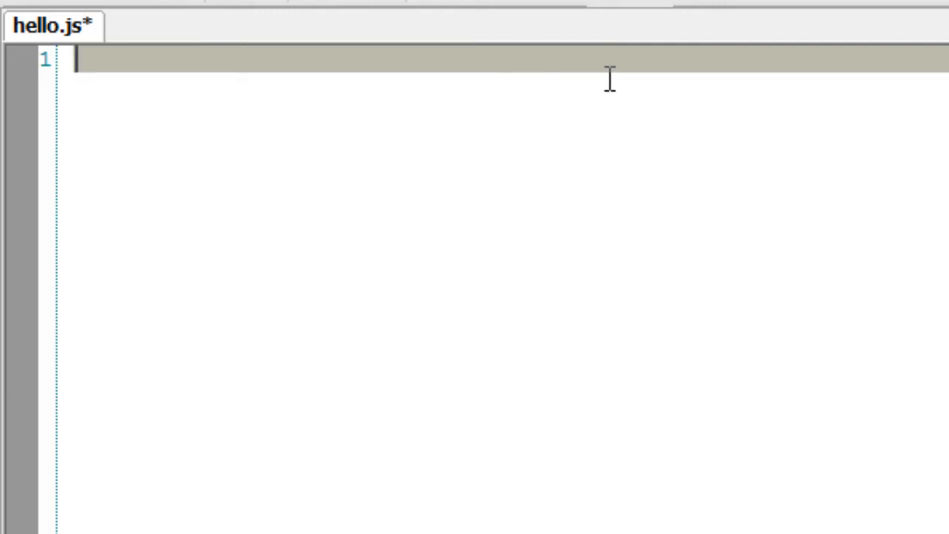
- Write var http = require('http'); on line 1 and start a new line below it
type("var h")
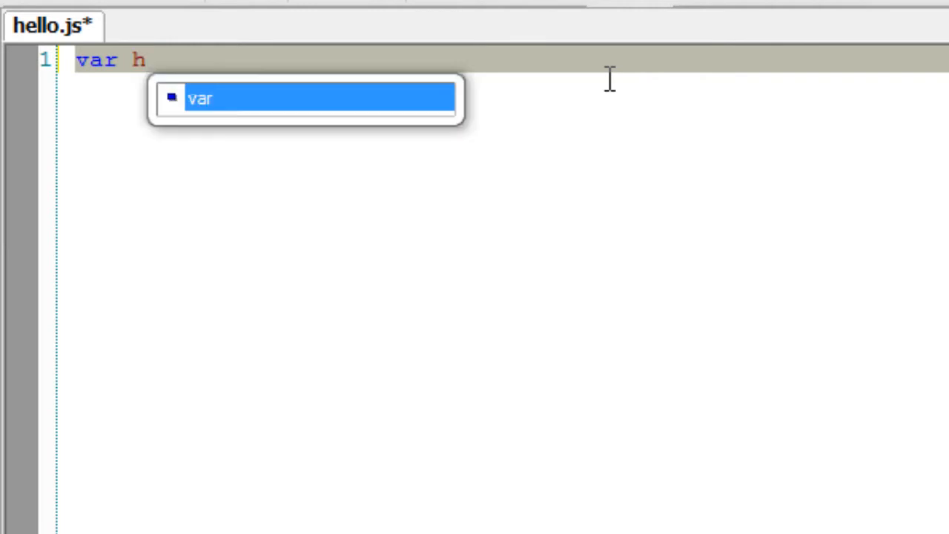
type("ttp = req")
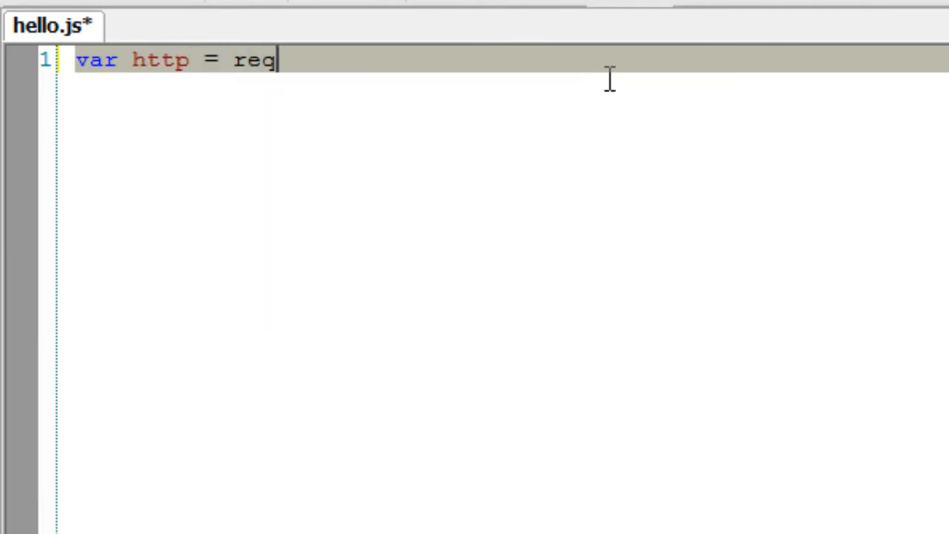
type("uire")
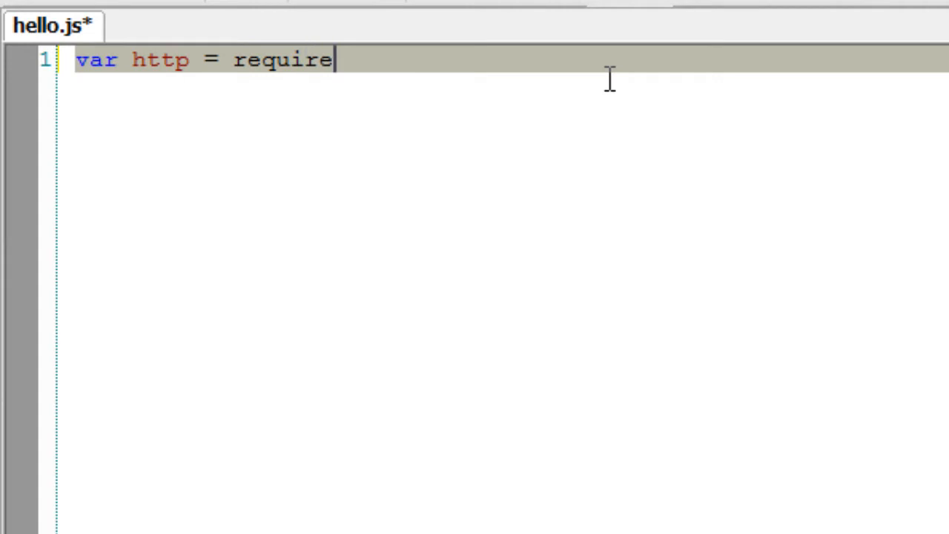
type("();")
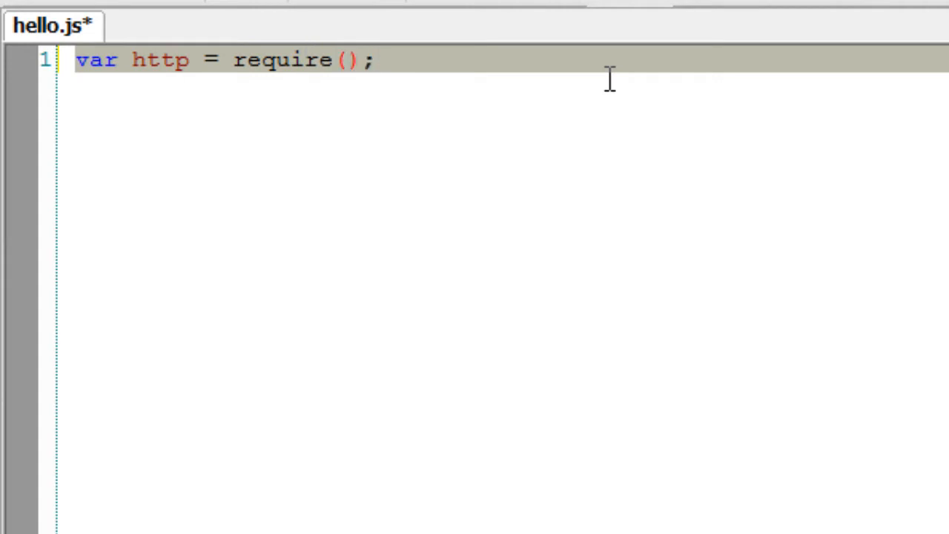
type("'http'")
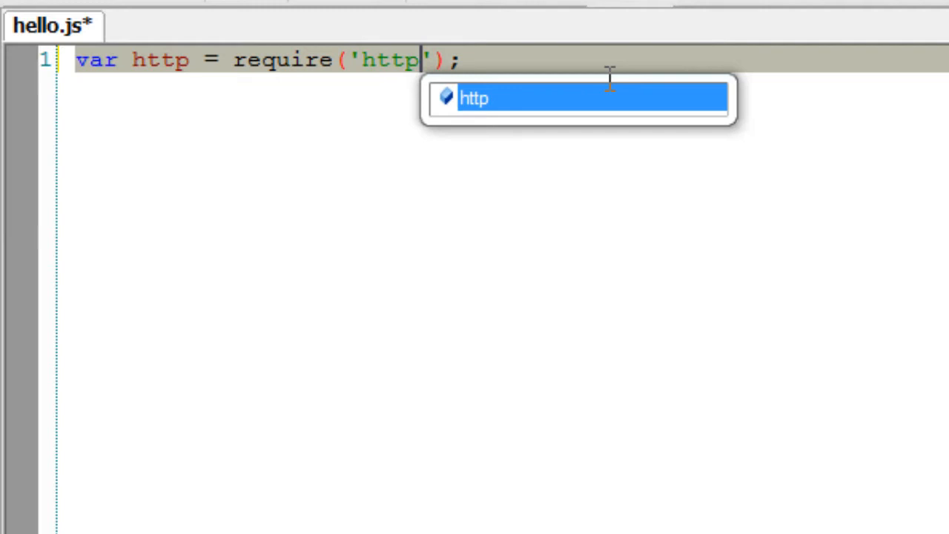
key("Enter")
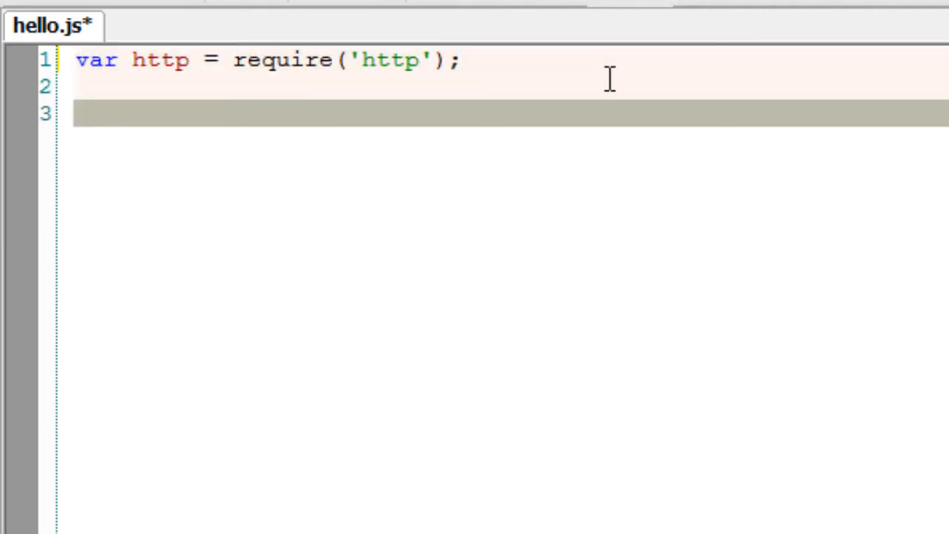
- Add http.createServer().listen(8080); on line 3 and place the cursor inside createServer()
type("http")
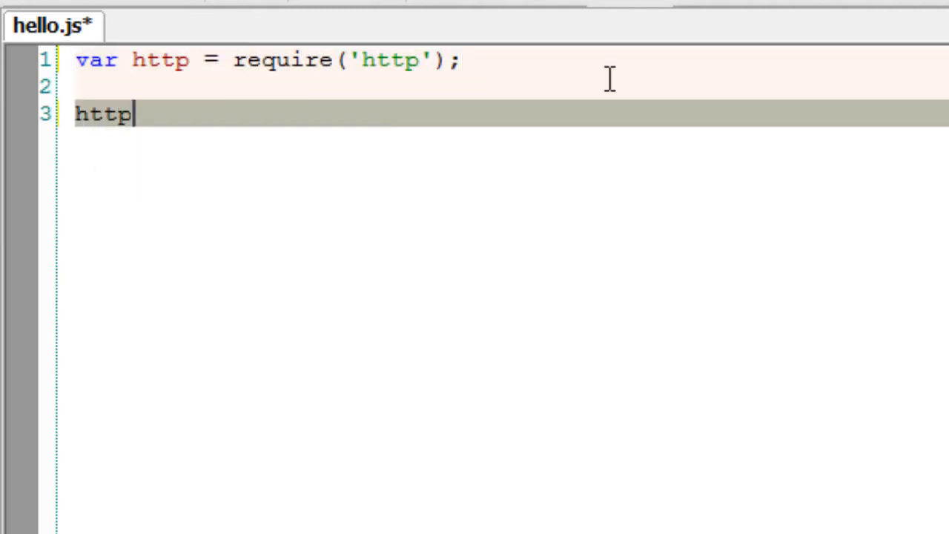
type(".cr")
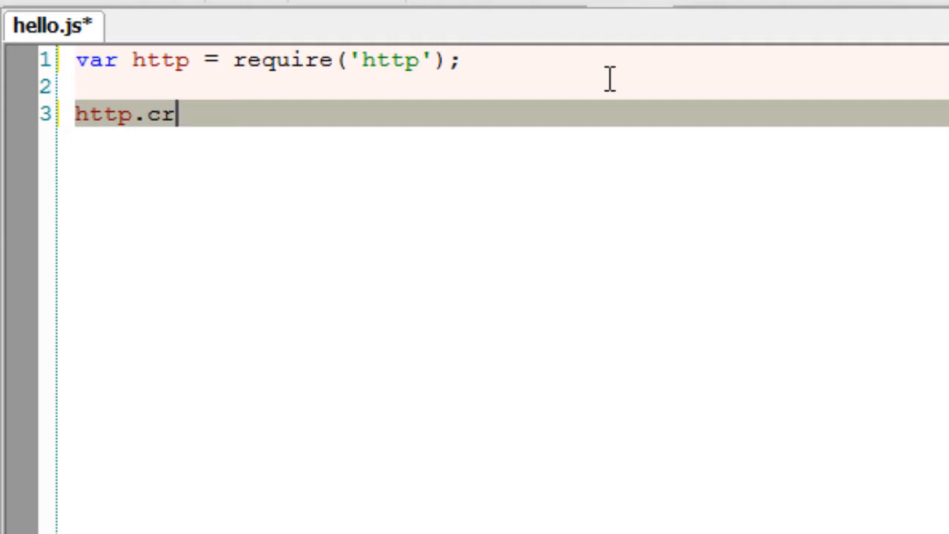
type("eate")
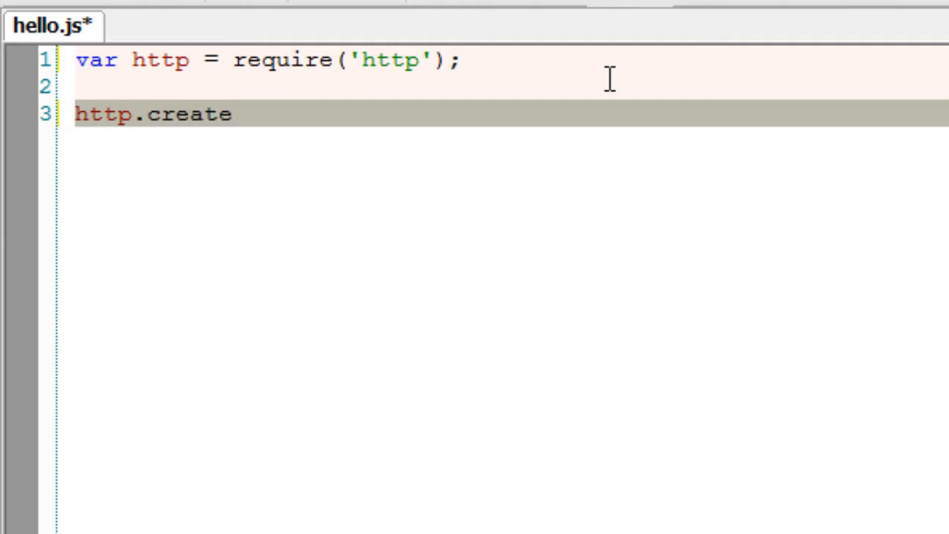
type("Server")
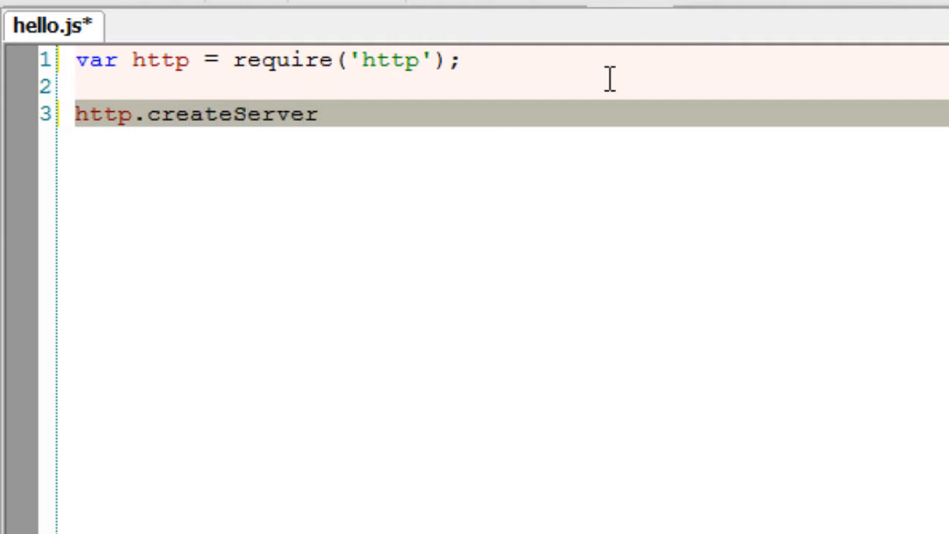
type("()")
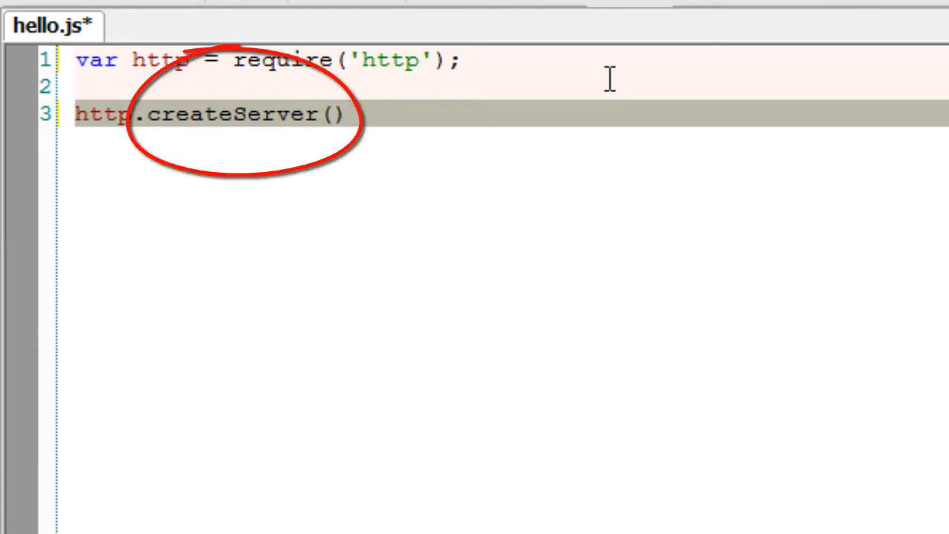
type(".")
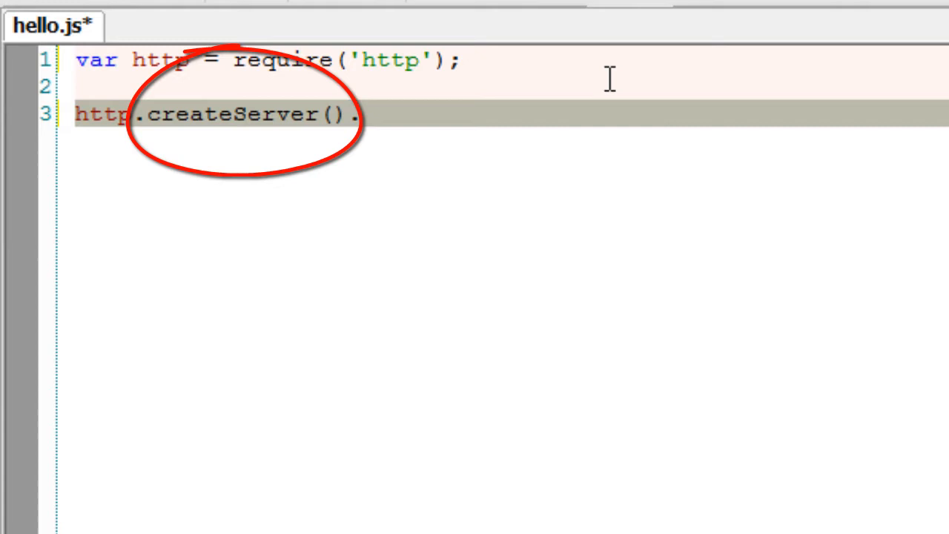
type("listen()")
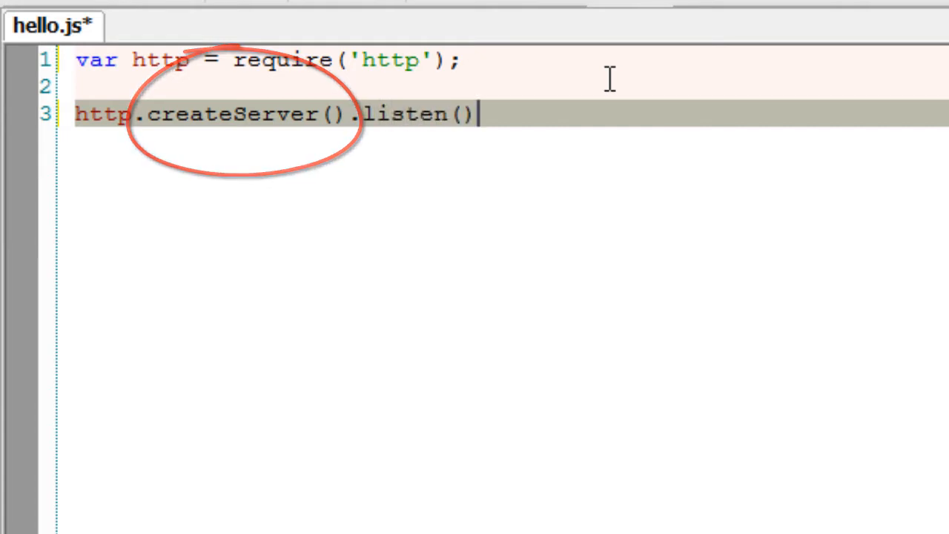
type(";")
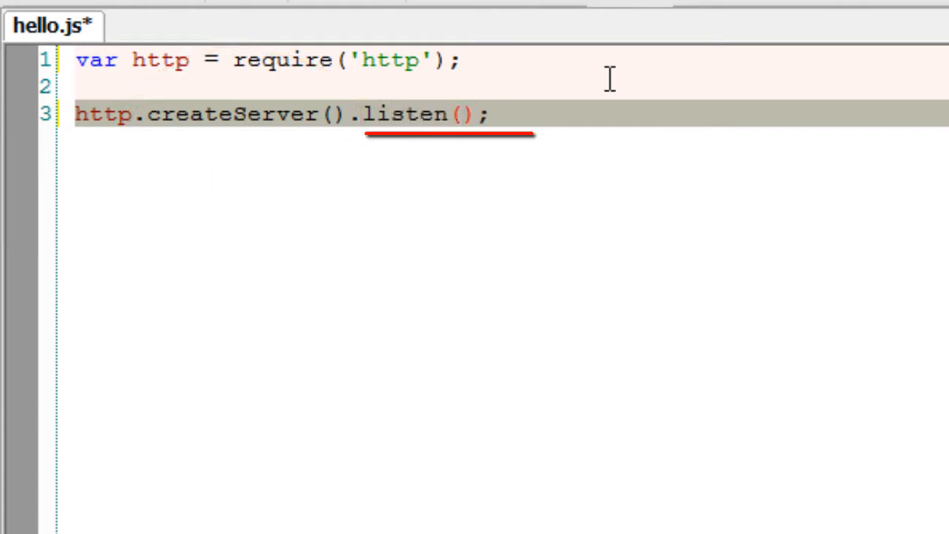
type("808")
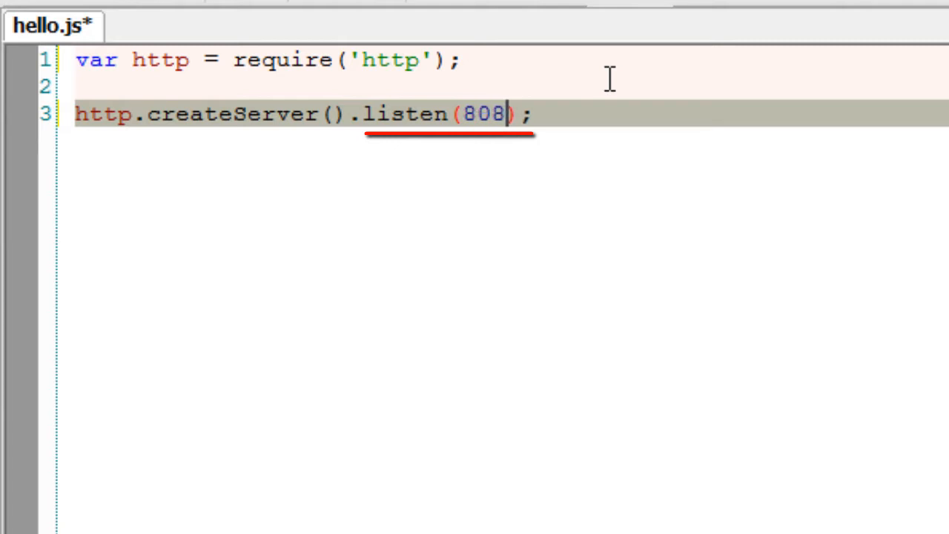
type("0")
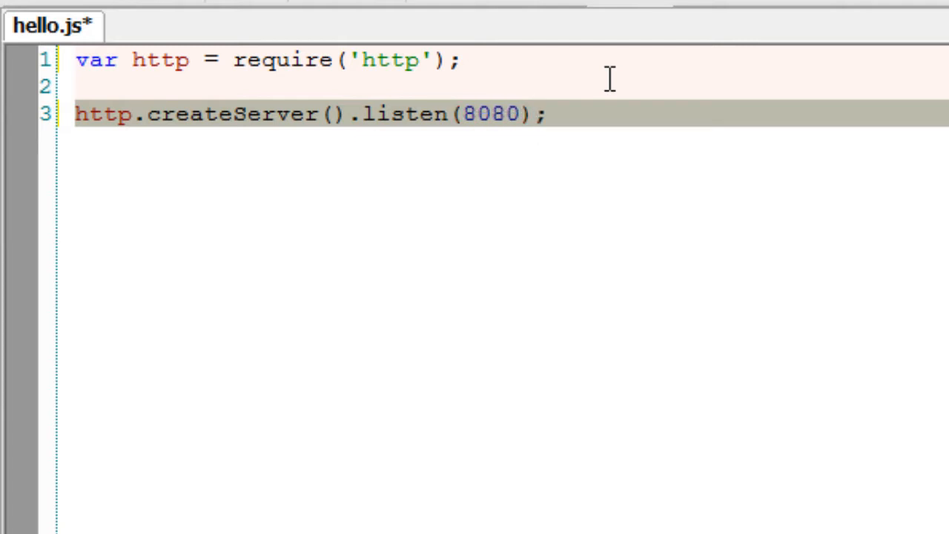
left_click(303, 116)
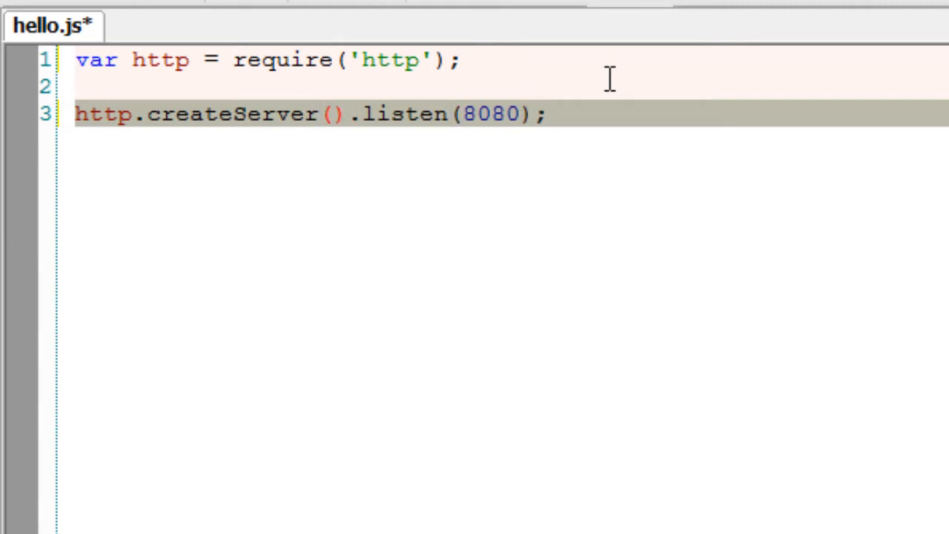
- Pass createServer an anonymous function(request, response) with an empty braced body
key("Enter")
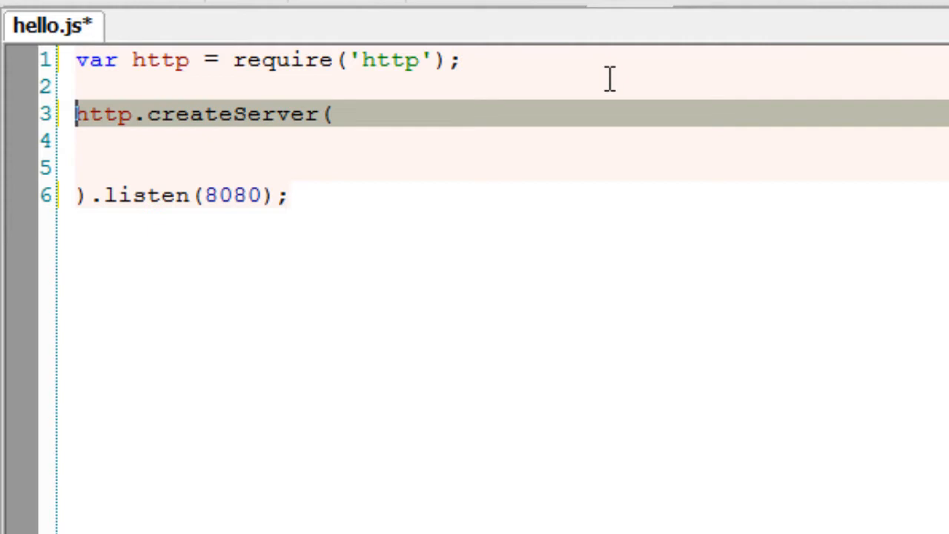
type("function(")
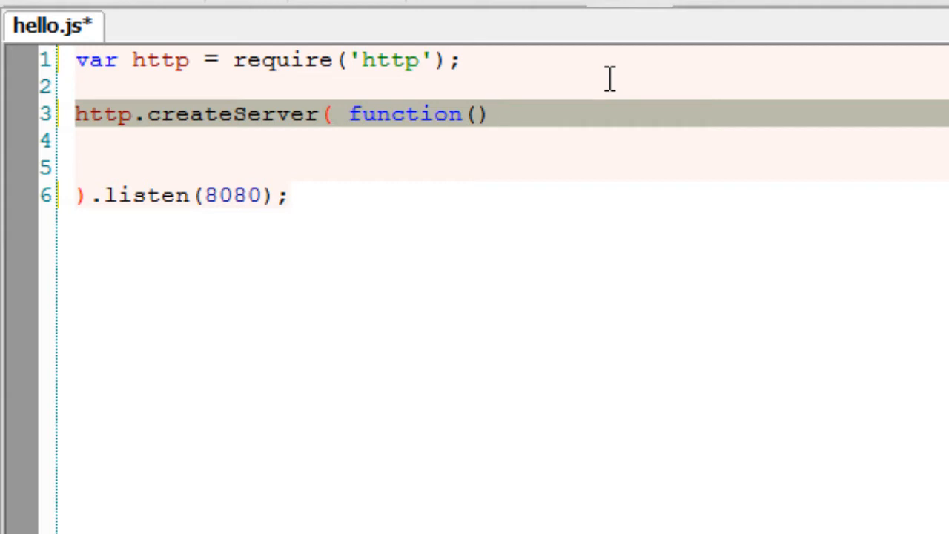
type("{")
left_click(509, 195)
type("}")
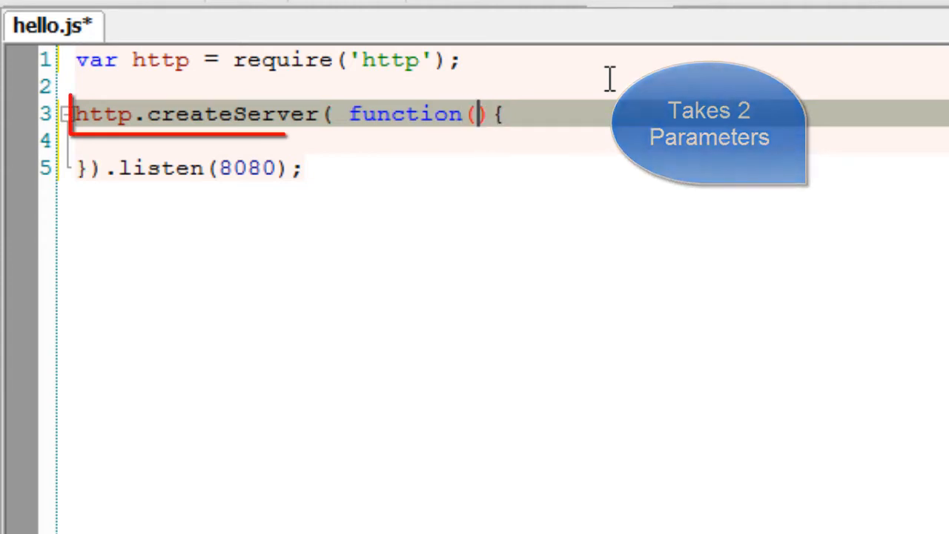
type("request")
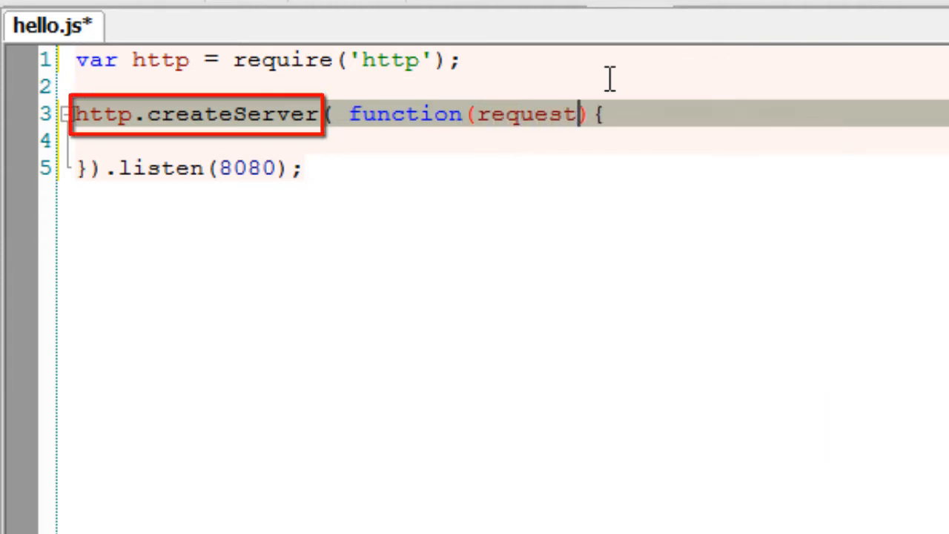
type(", respon")
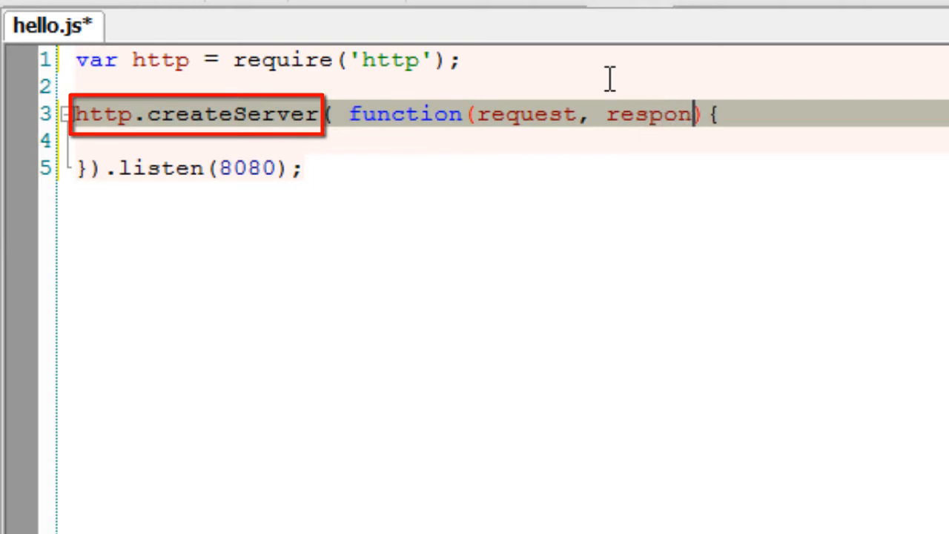
type("se")
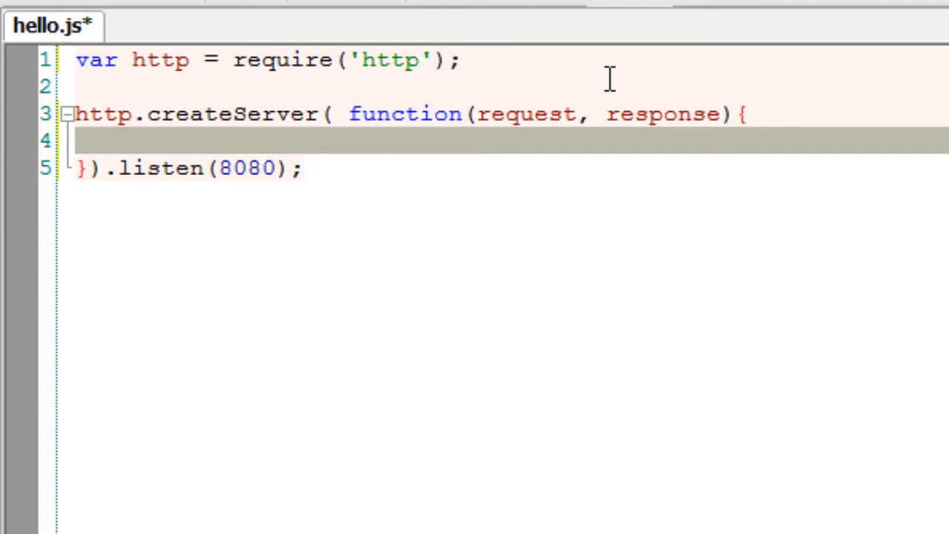
- Begin response.writeHead(200, {}) in the callback body
key("Enter")
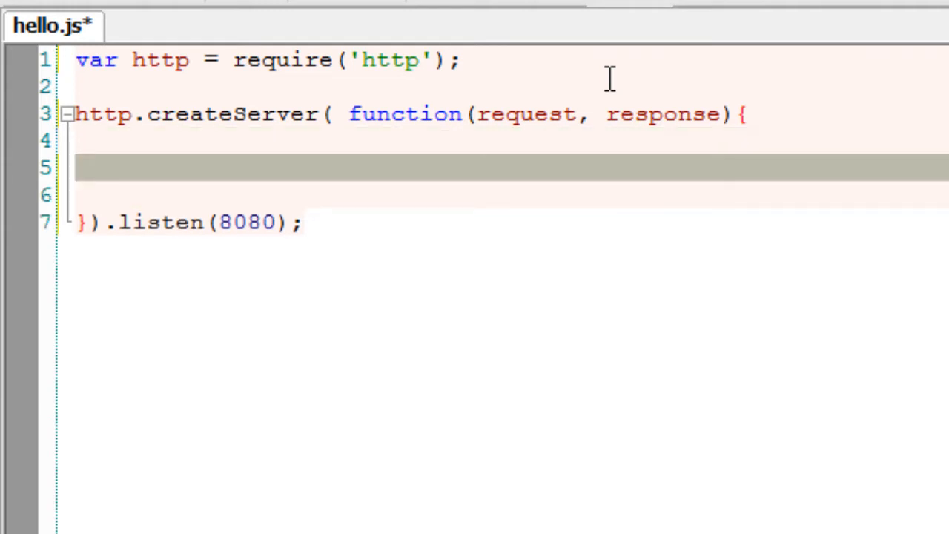
left_click(87, 169)
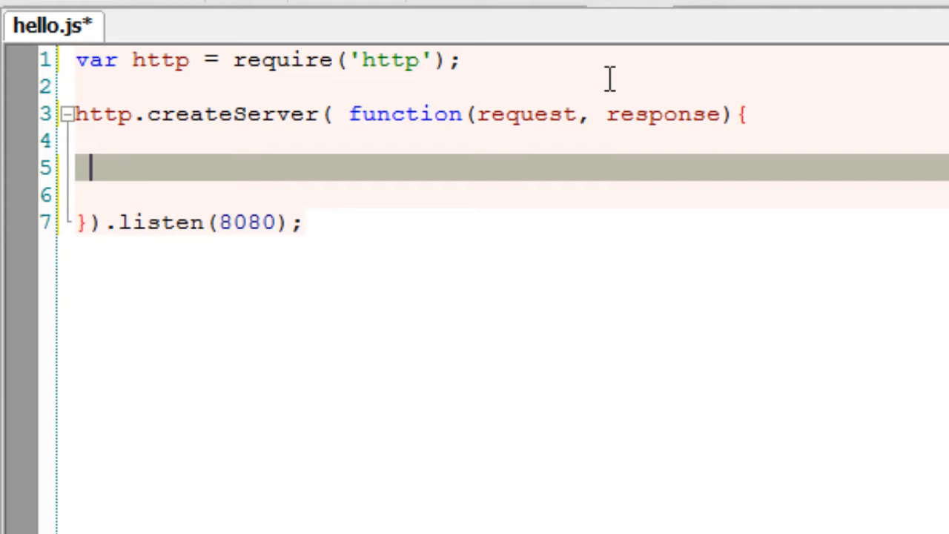
type("res")
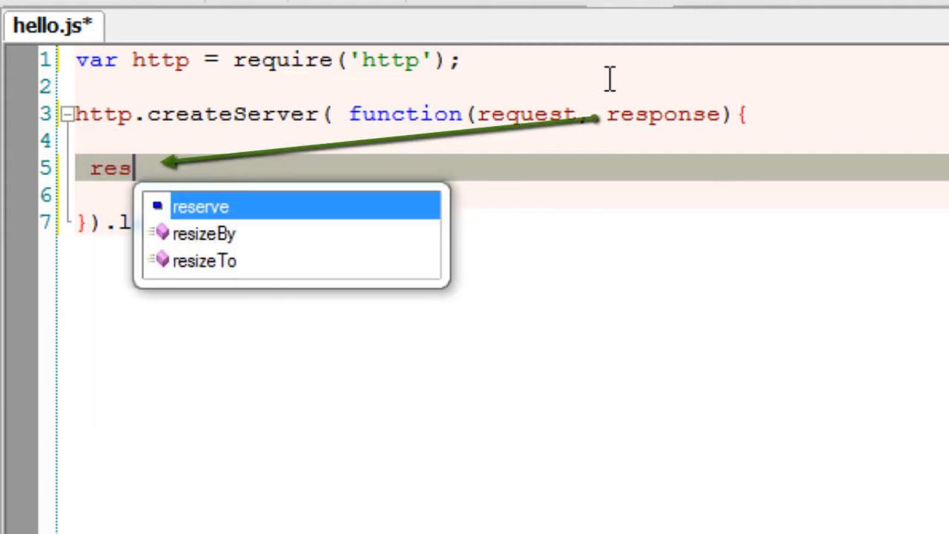
type("po")
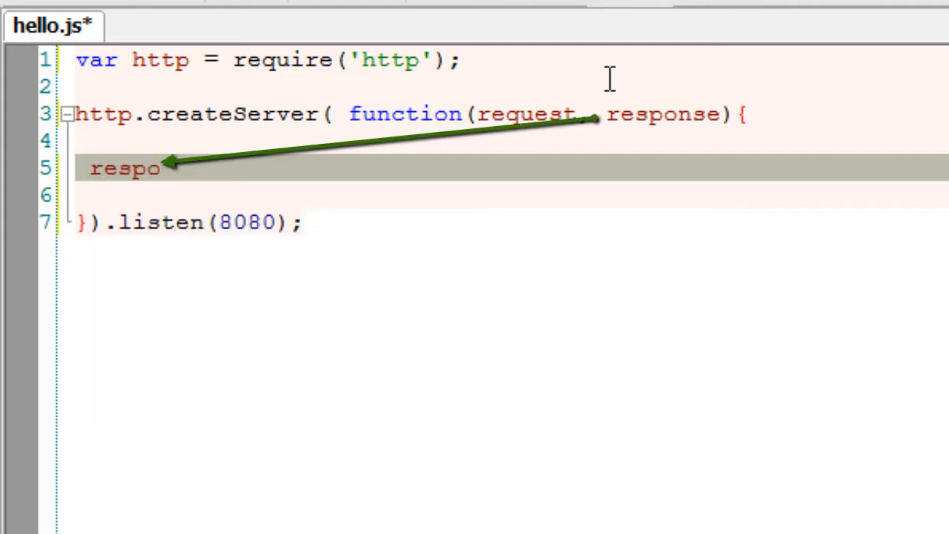
type("nse.")
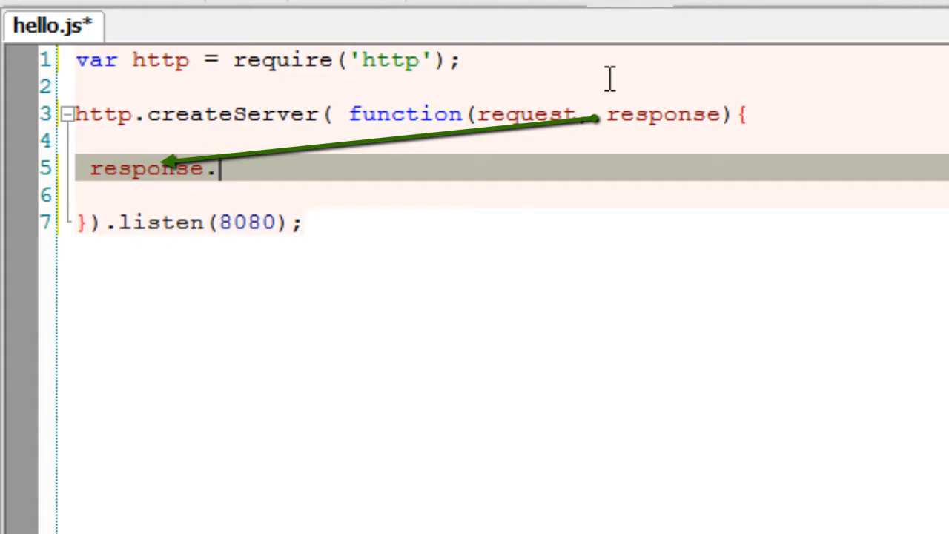
type("write")
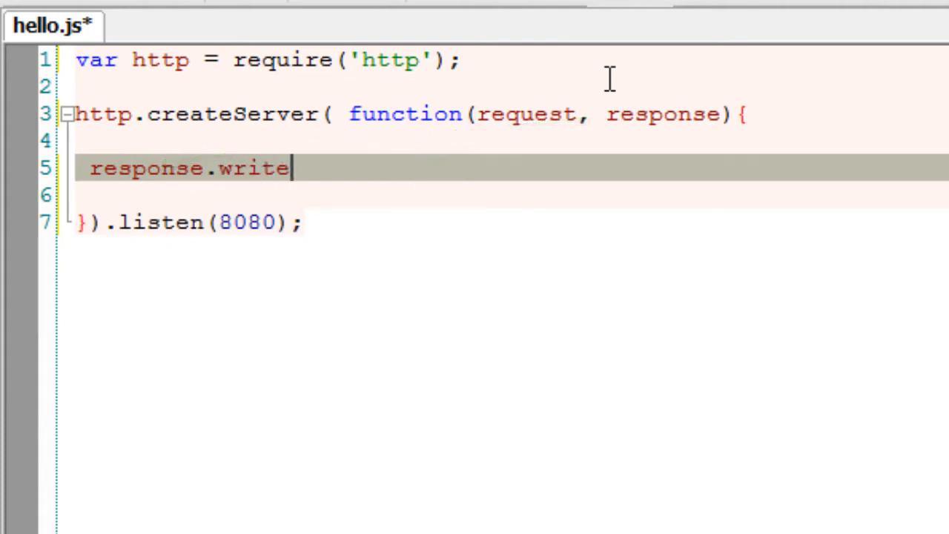
type("Head();")
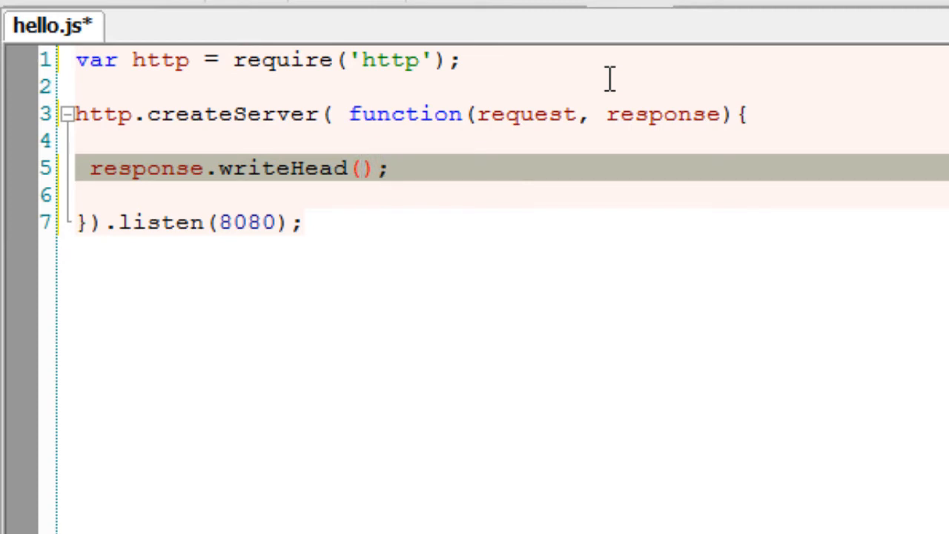
type("200,")
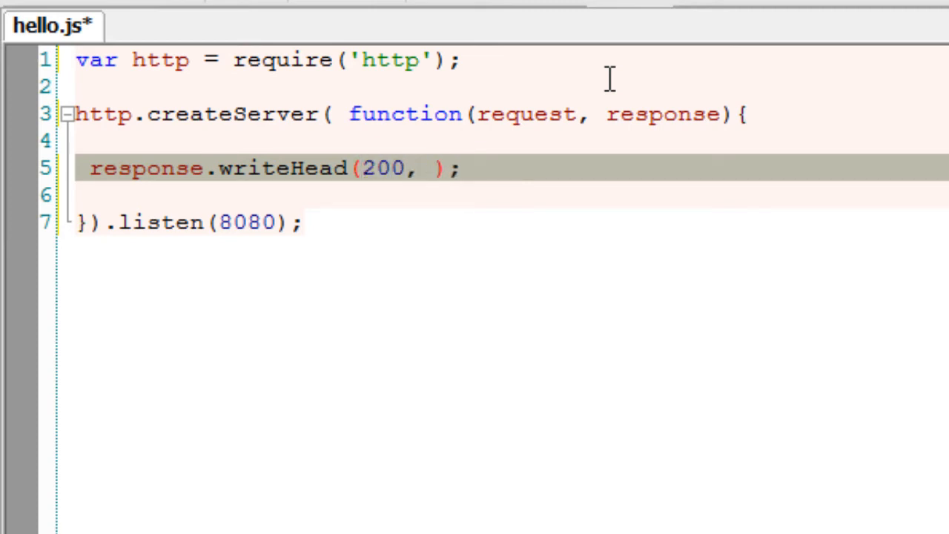
type("{}")
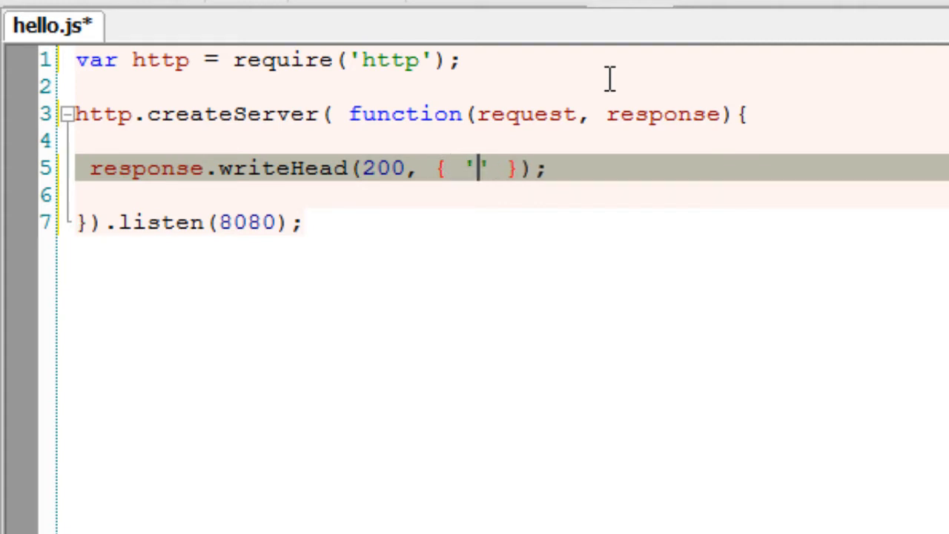
- Fill the header object with 'Content-Type': 'text/plain'
type("Cont")
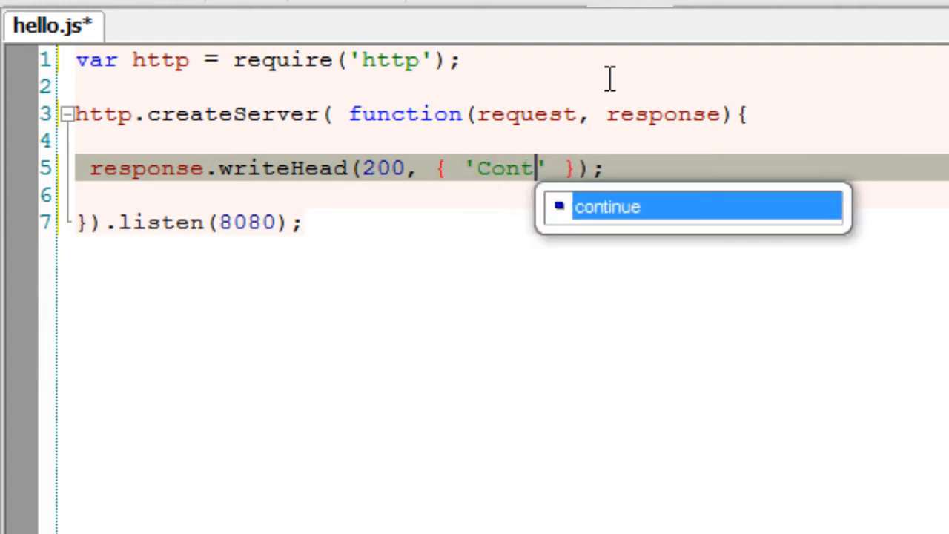
type("ent")
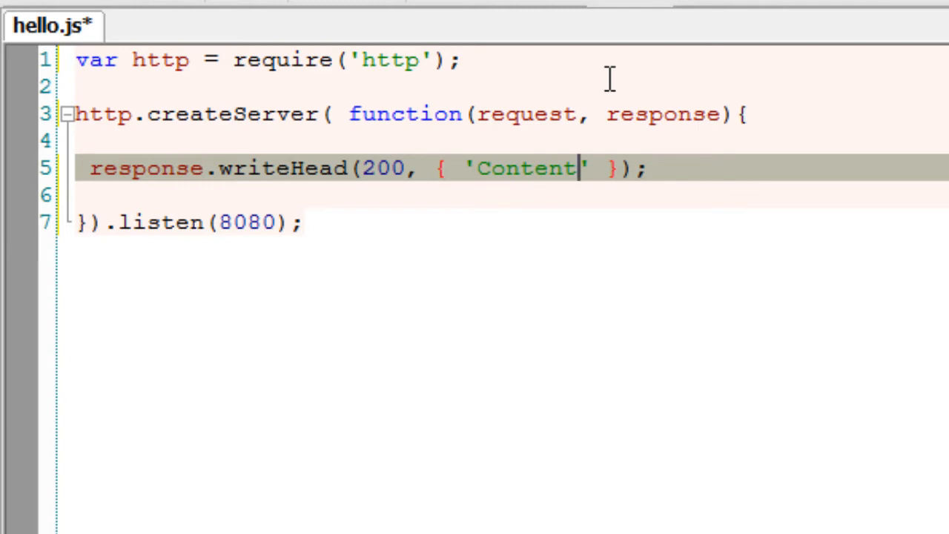
type("-Tpe")
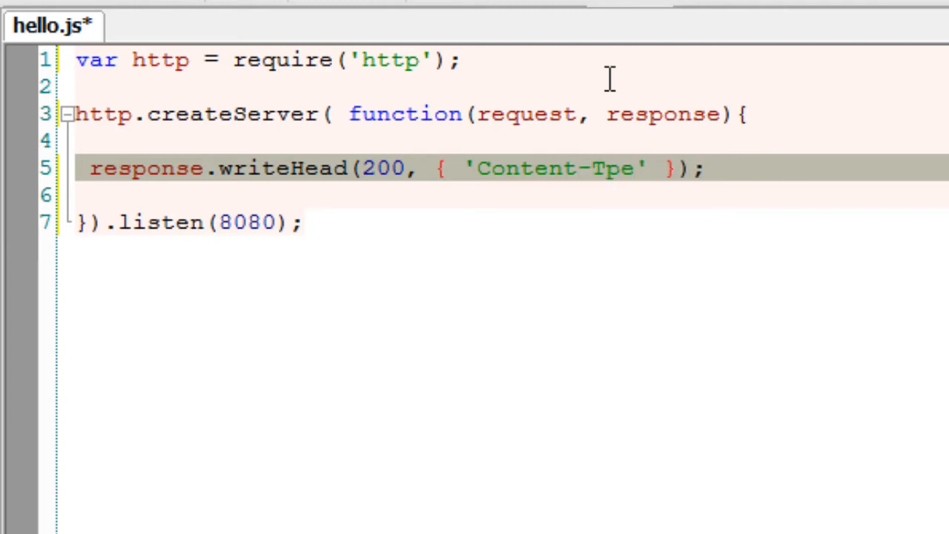
type("y")
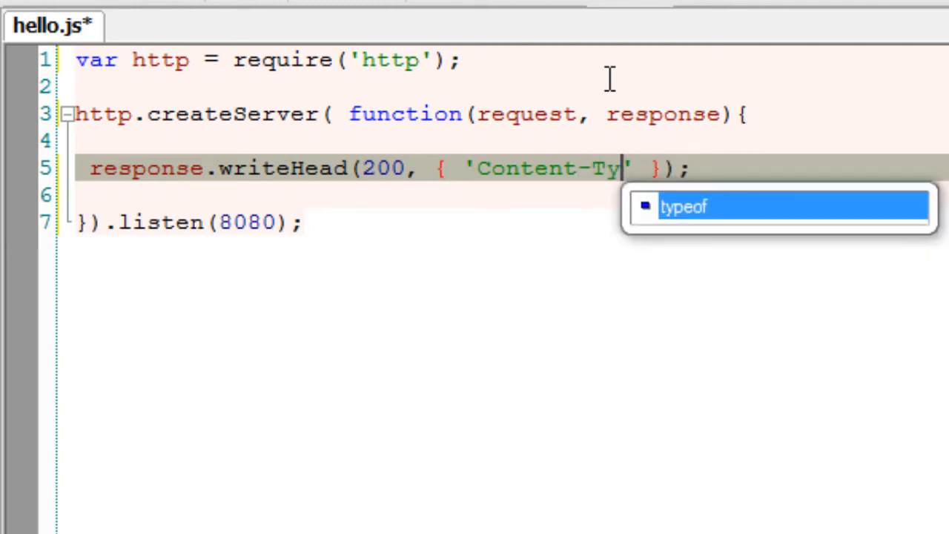
type("pe")
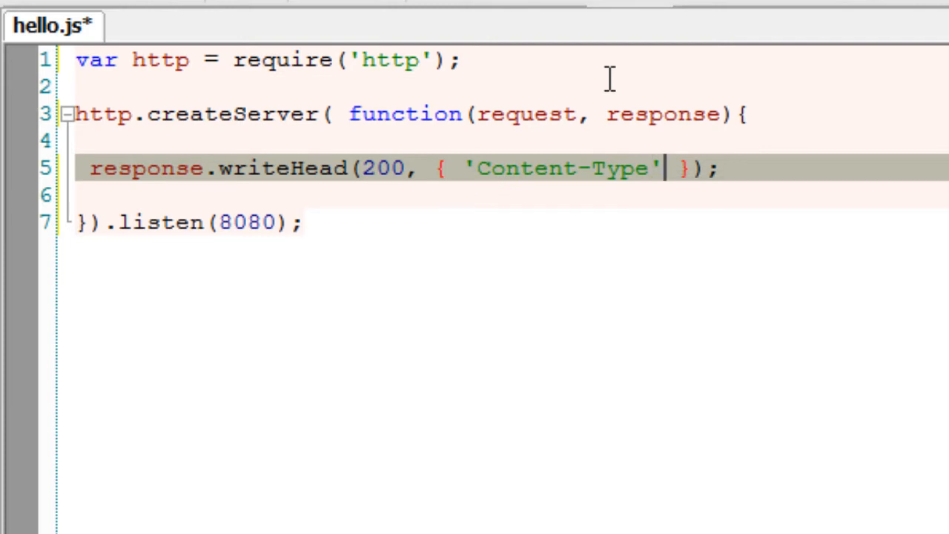
type(": ''")
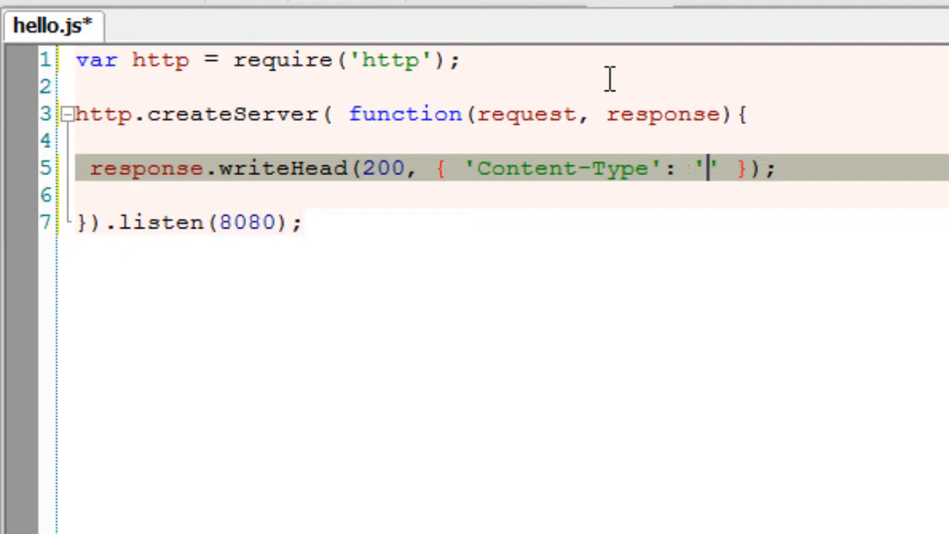
type("text")
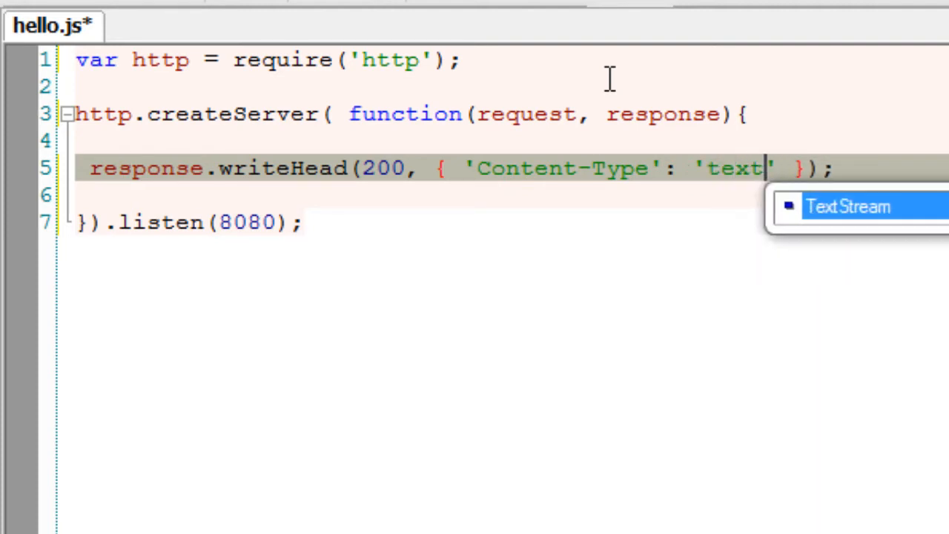
type("/pla")
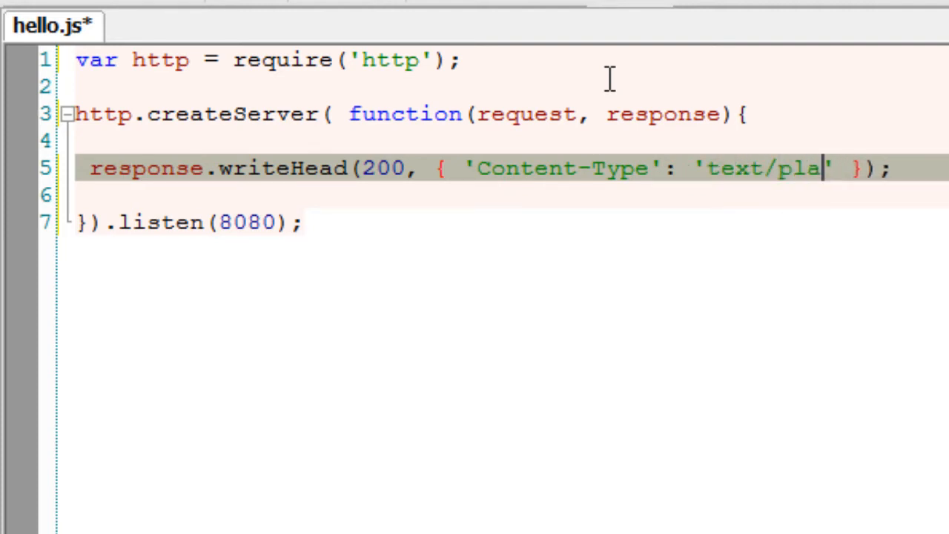
type("in")
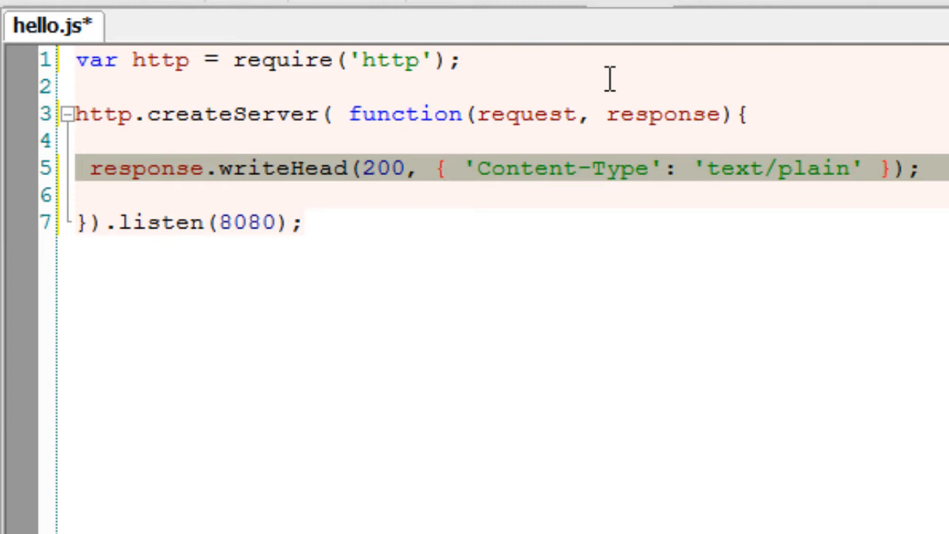
- Add response.write('Welcome to Node'); and response.end(); on the following lines
key("Enter")
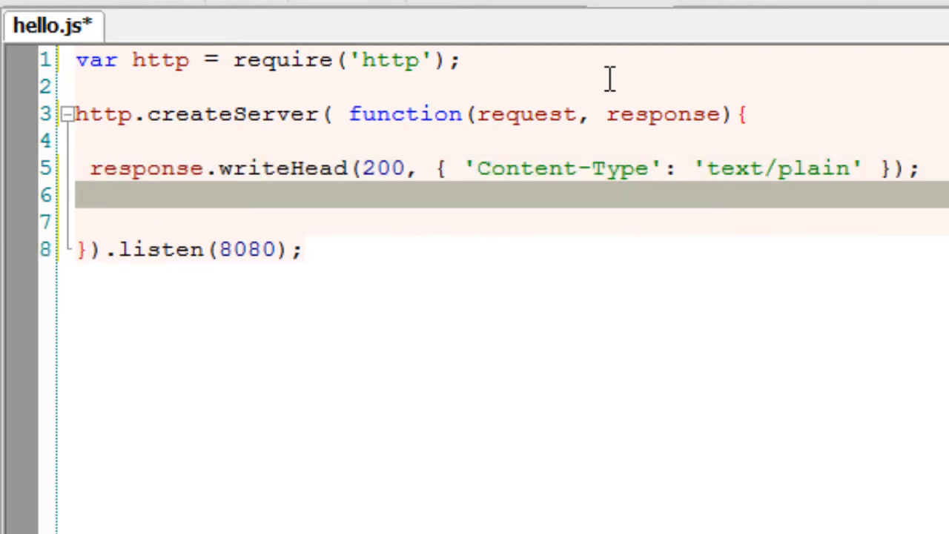
type("response.")
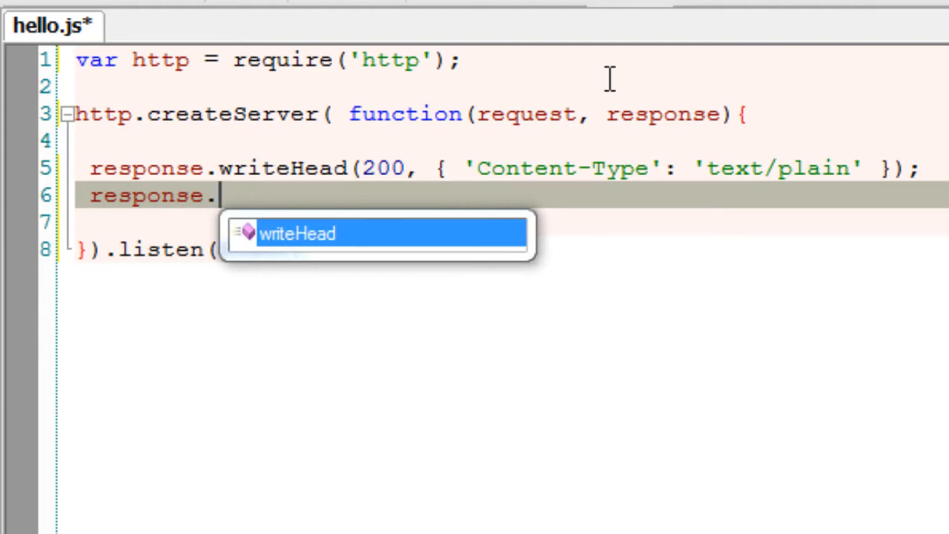
type("write('Hello');")
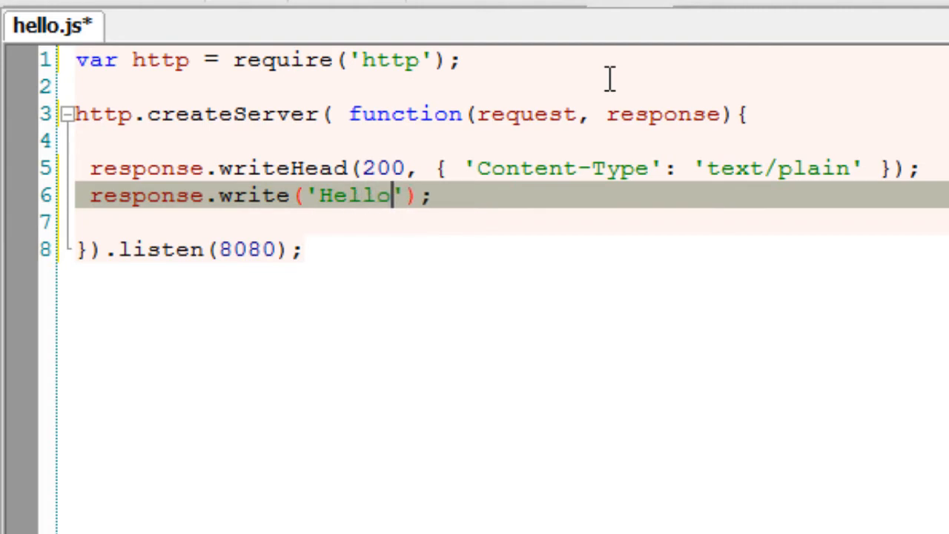
key("BackSpace")
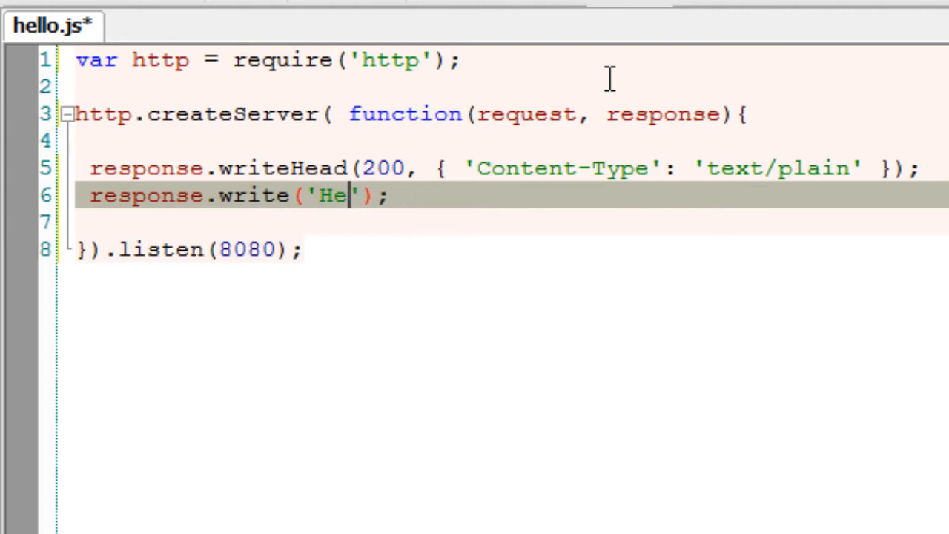
type("Welcome")
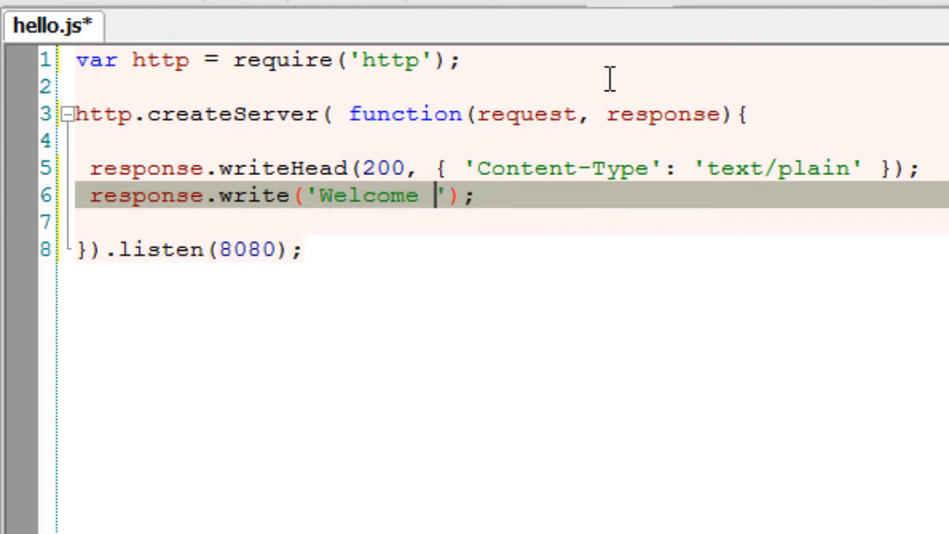
type("to Node")
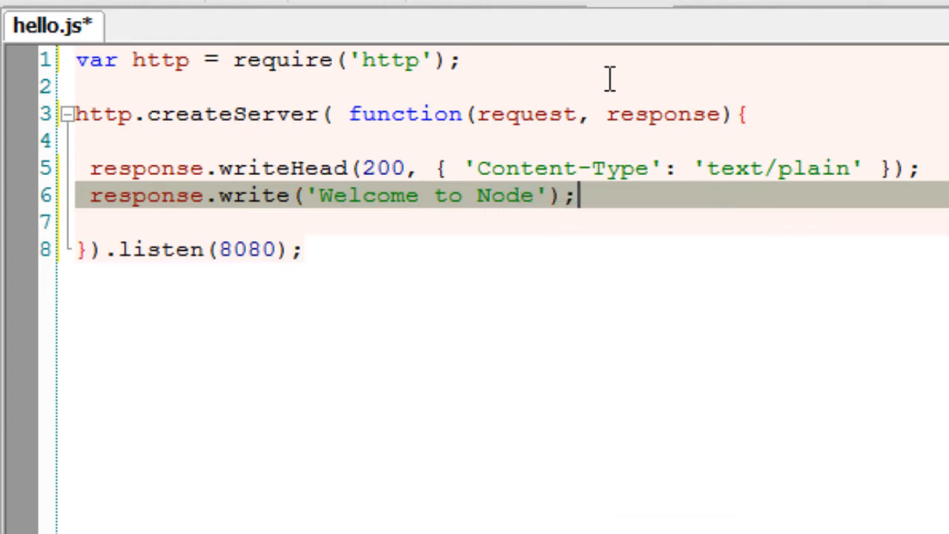
type("response")
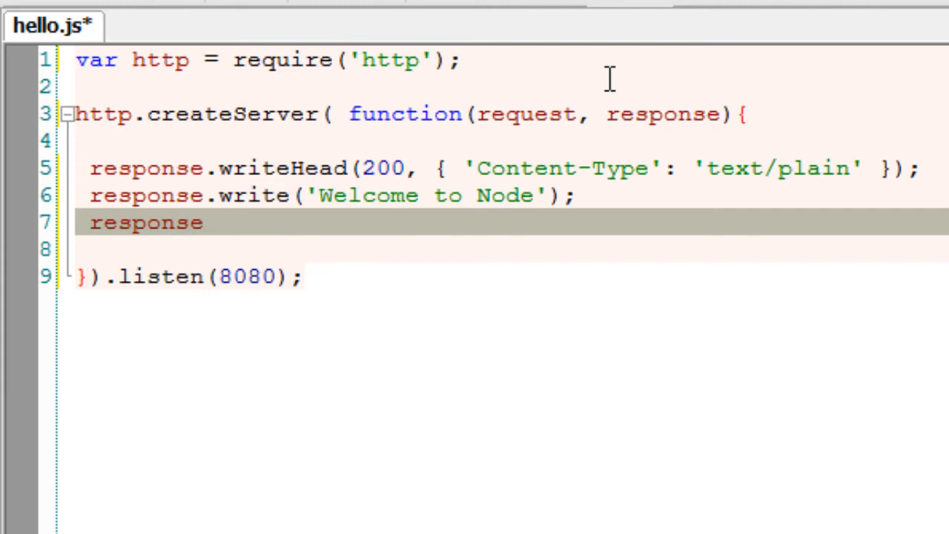
type(".end")
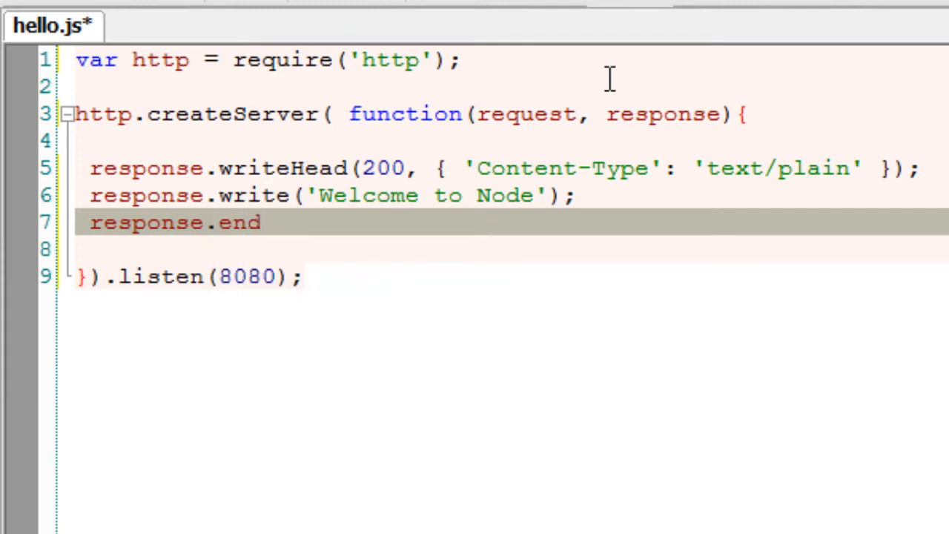
type("();")
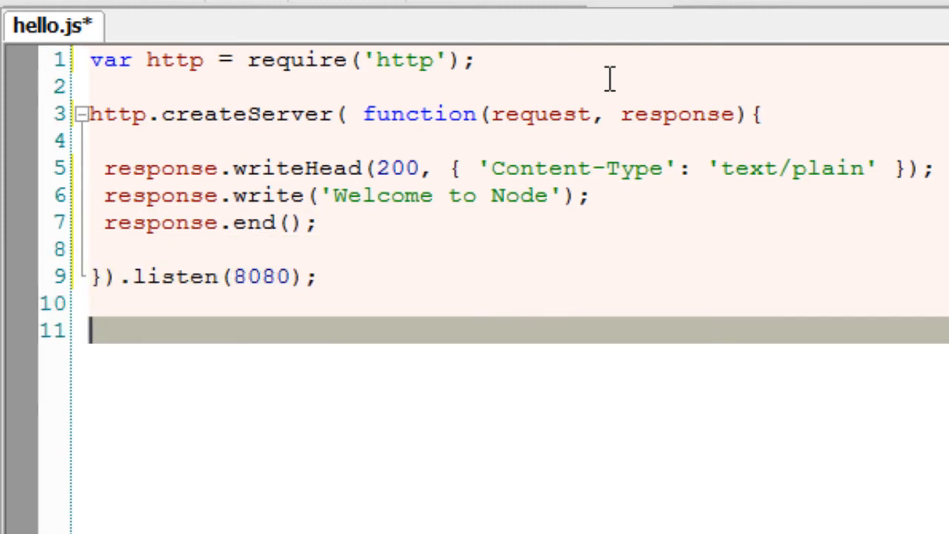
- End hello.js with console.log('Server Started'); and save the file
type("consol")
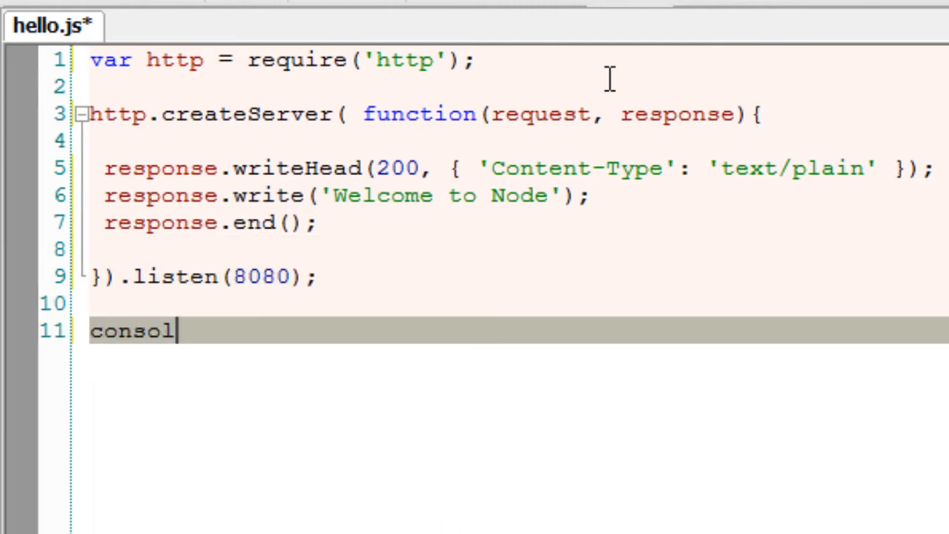
type("e.log()")
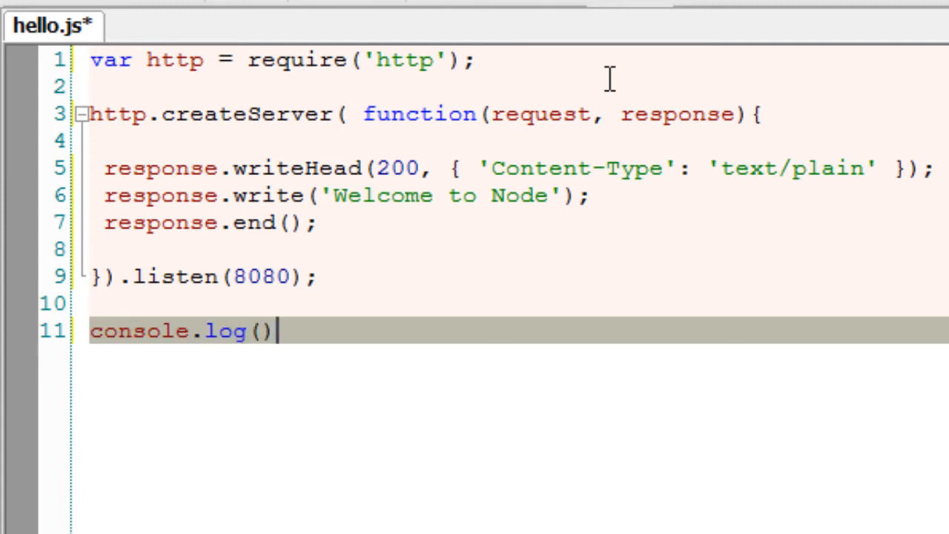
type(";")
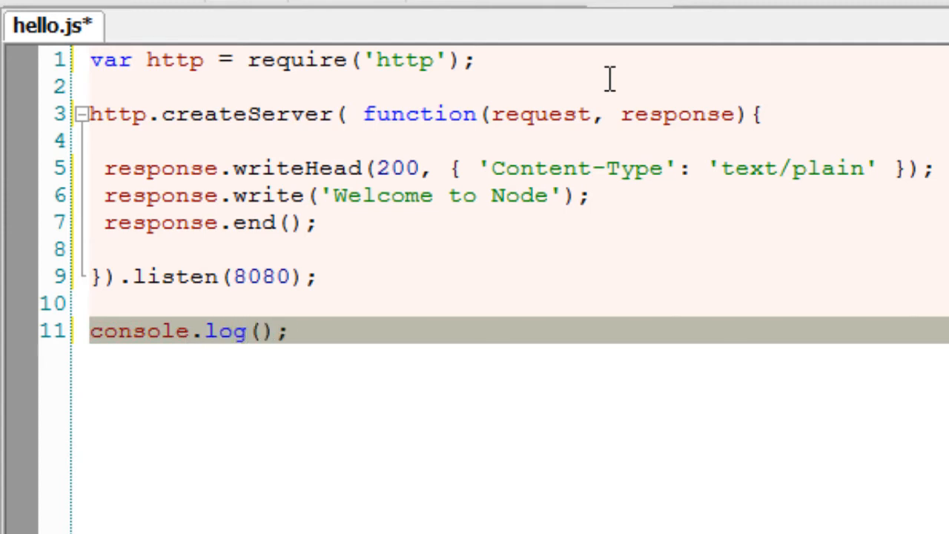
type("''")
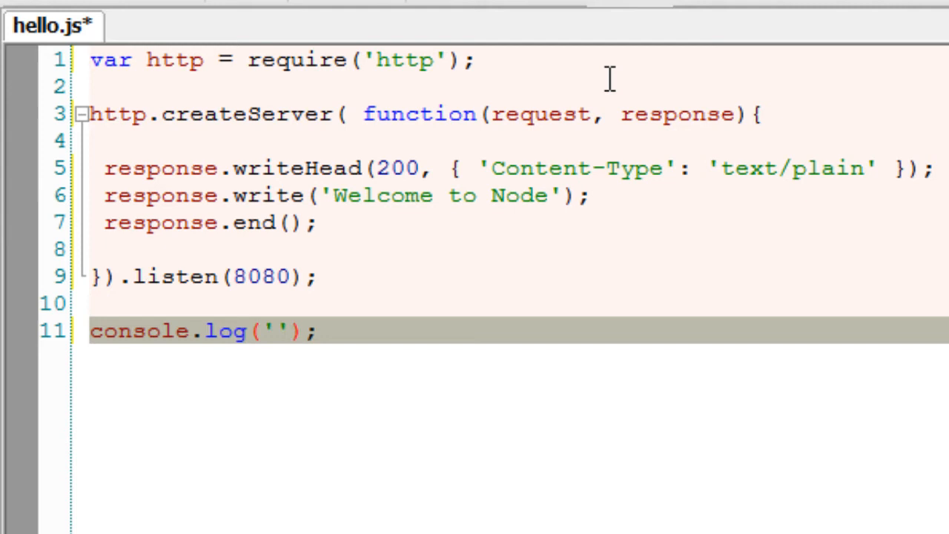
type("Server Start")
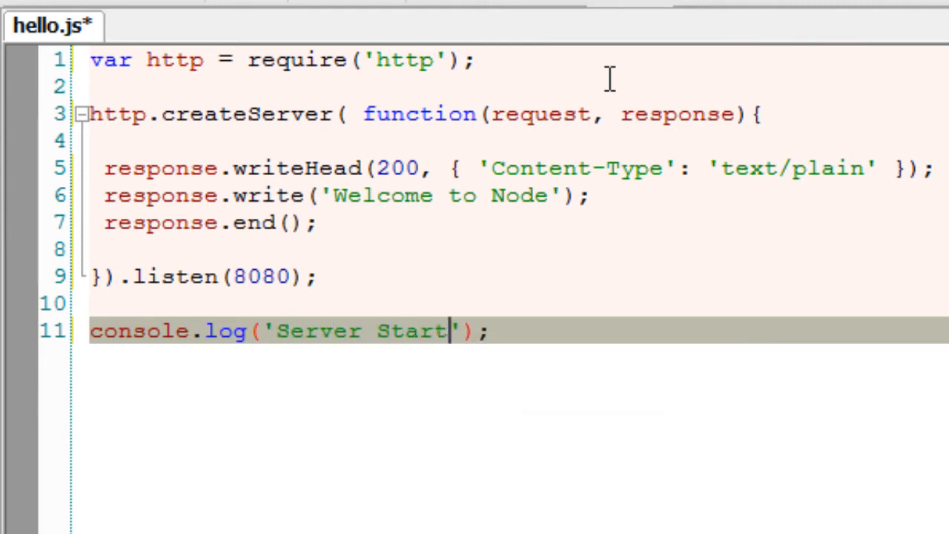
type("ed")
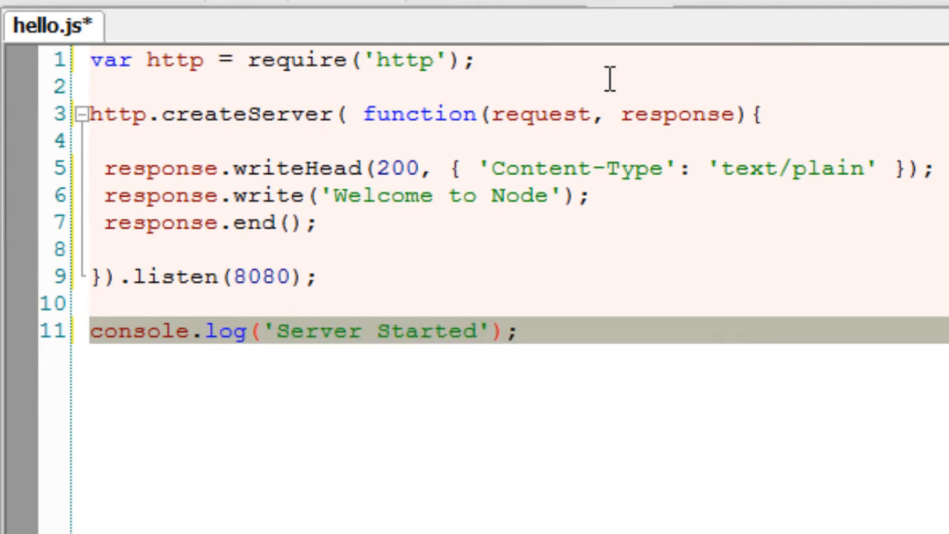
key("Ctrl+s")
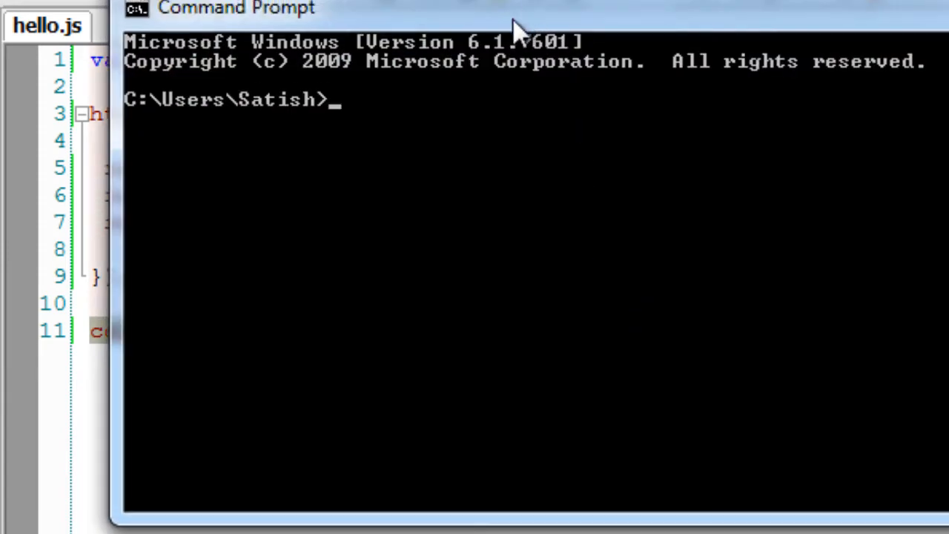
- Run node hello.js from C:\node and allow Node through the Windows firewall
type("cd\\")
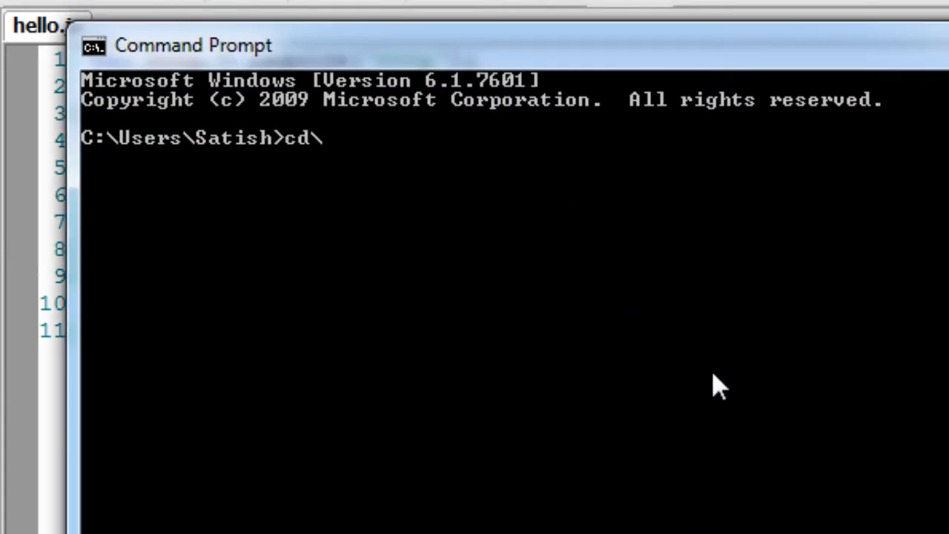
type("cd node")
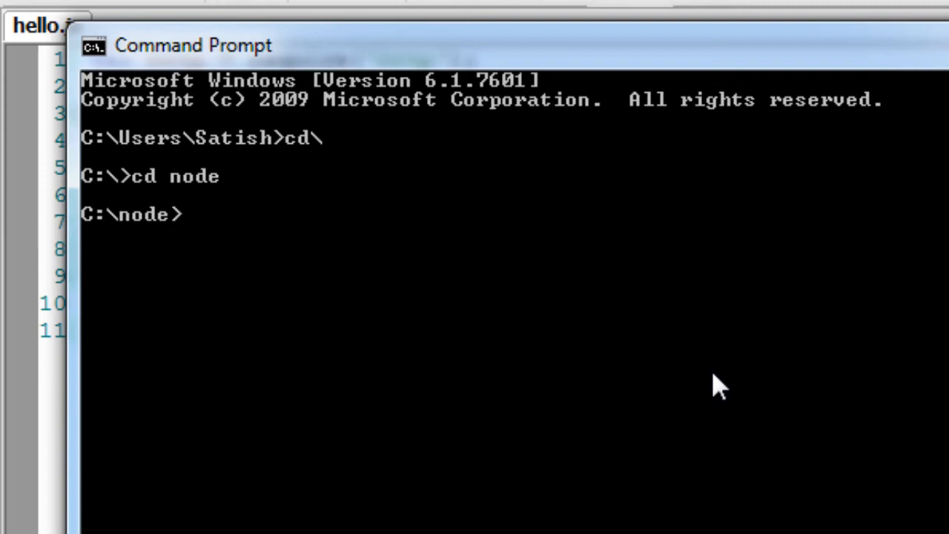
type("node")
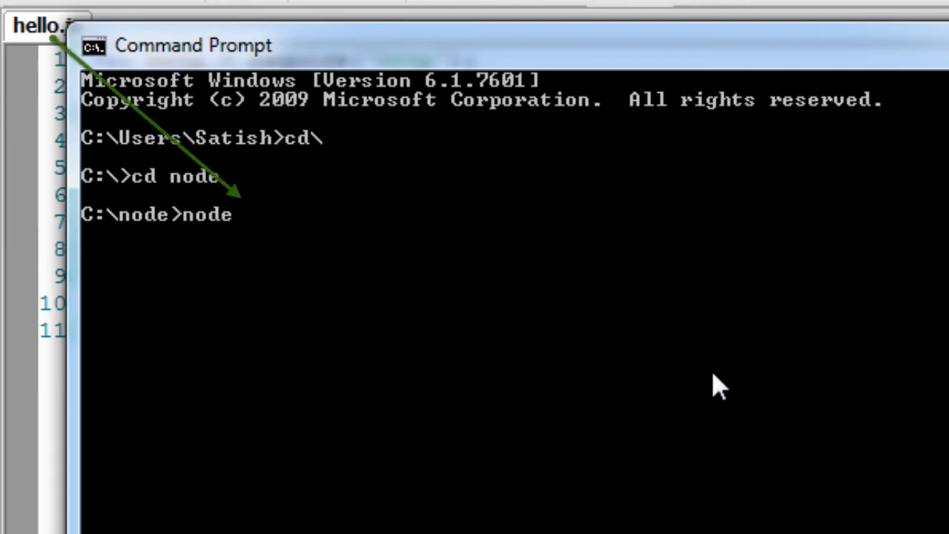
type("hello.js")
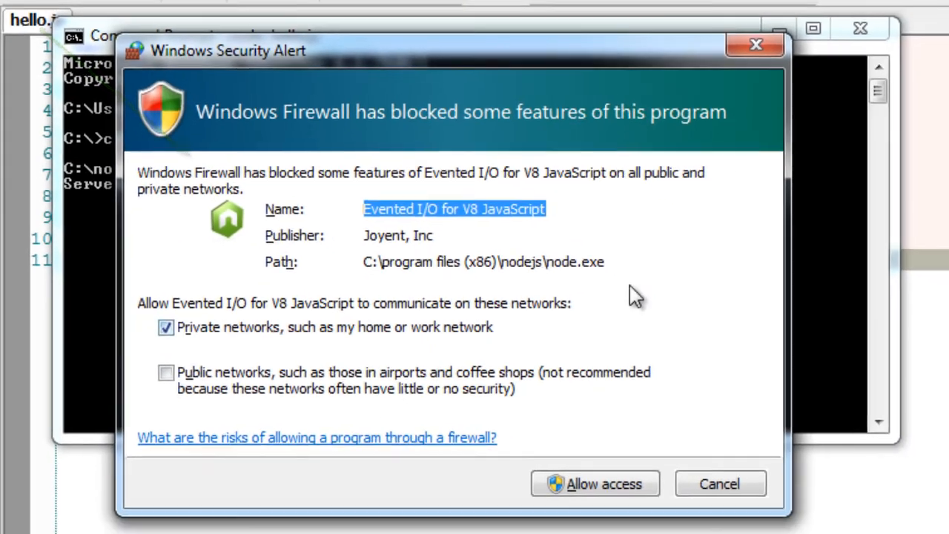
left_click(594, 483)
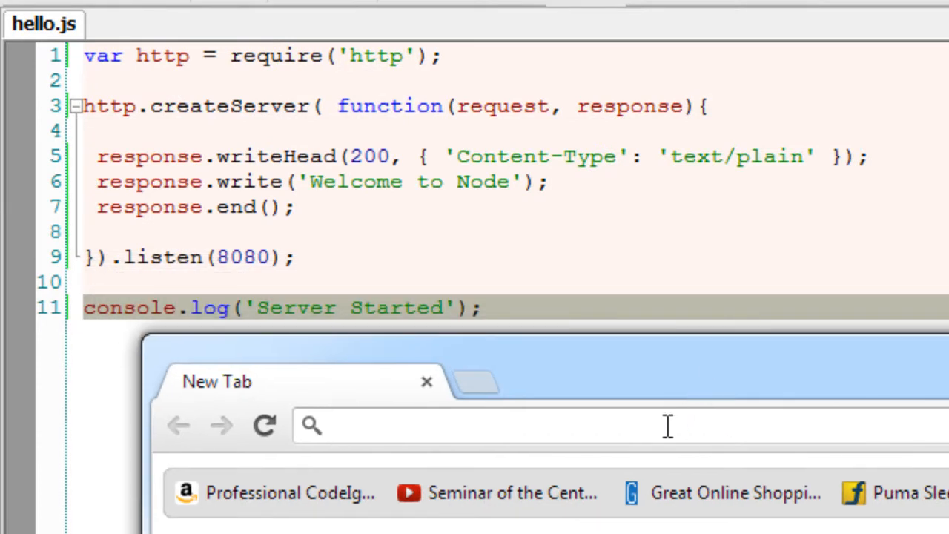
- Type localhost:8 into Chrome's address bar, heading toward localhost:8080
type("localhost")
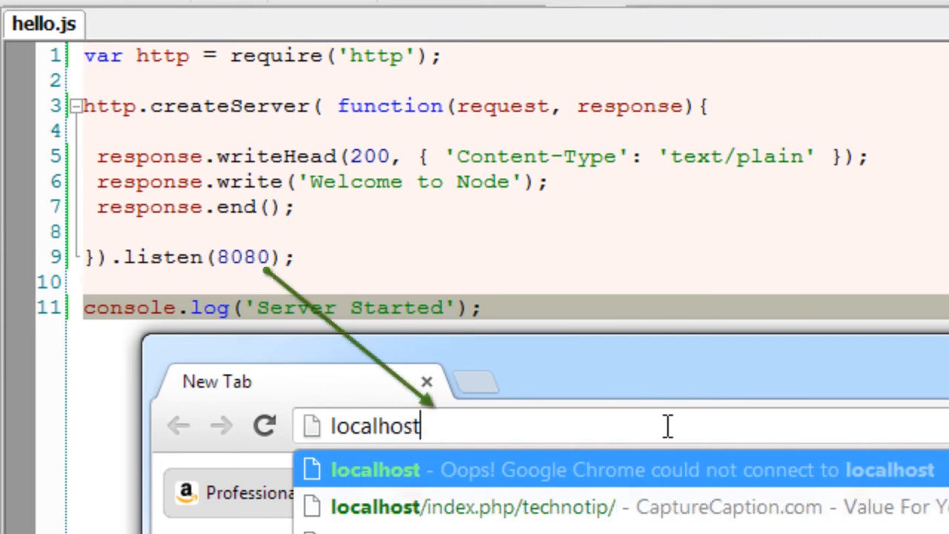
type(":")
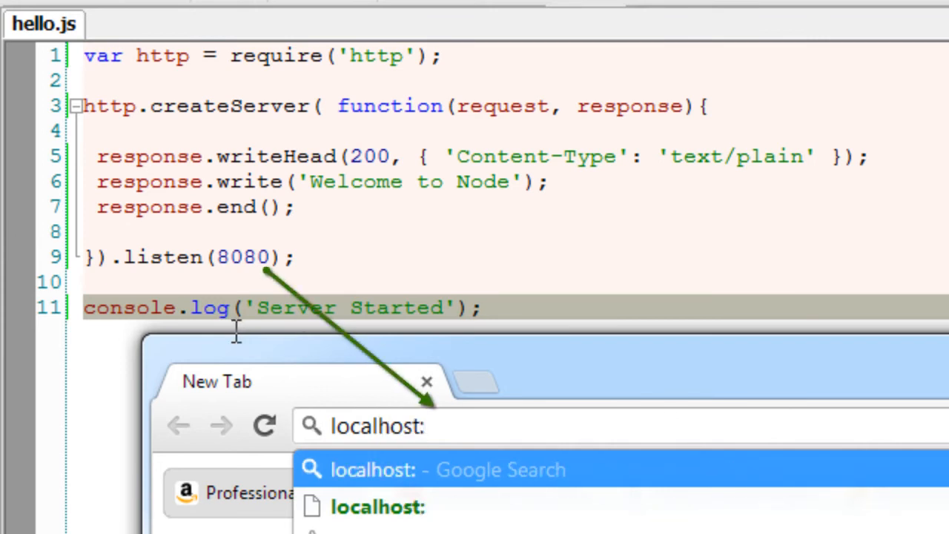
type("8")
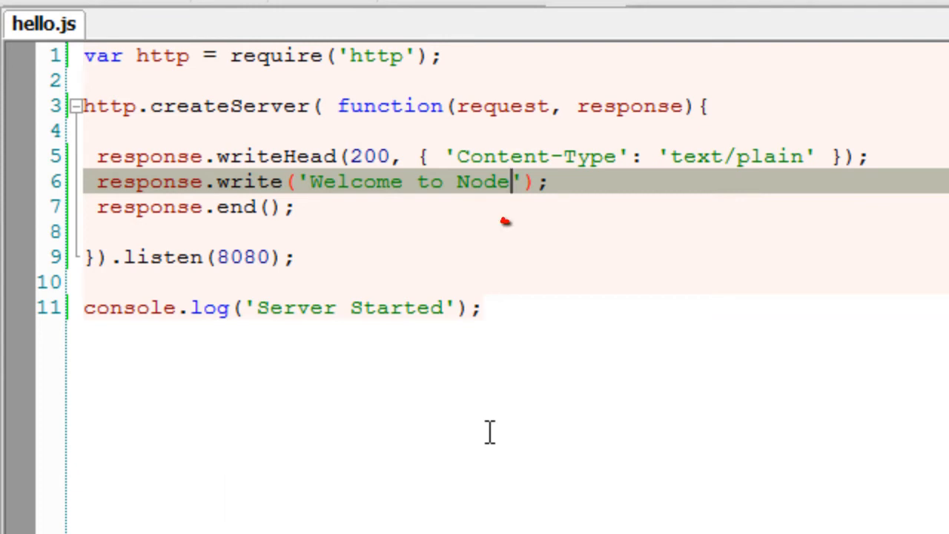
- Append '!' to the welcome message and save hello.js
type("!")
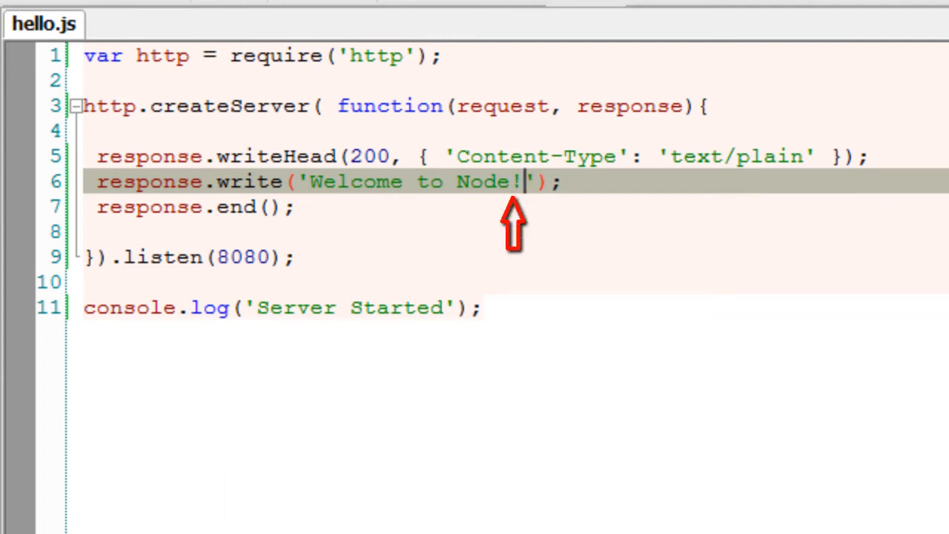
left_click(266, 426)
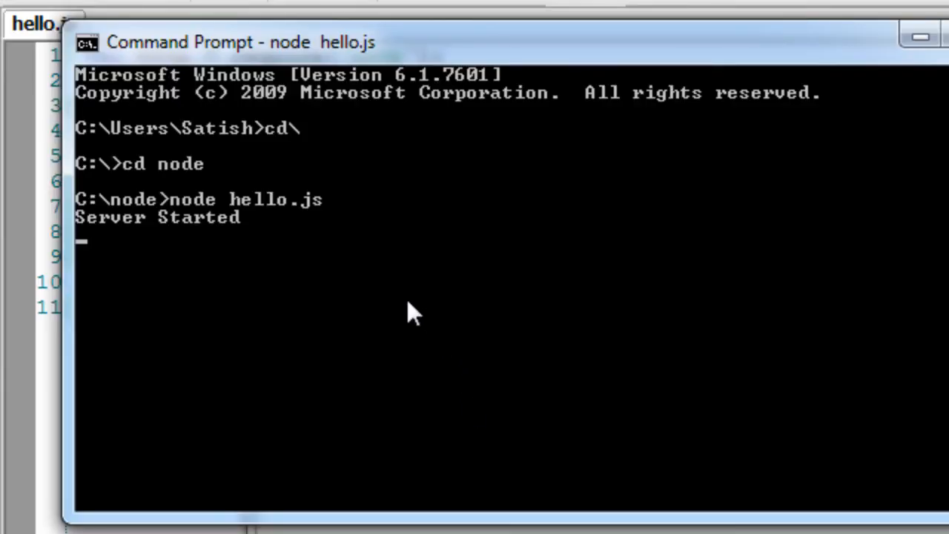
- Stop the Node server with Ctrl+C, rerun node hello.js, and minimize the console
key("ctrl+c")
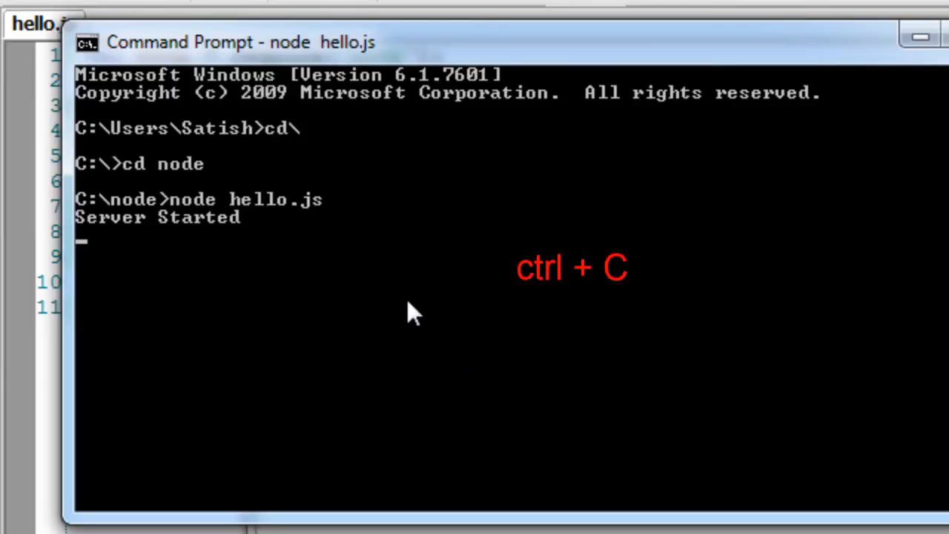
key("Ctrl+C")
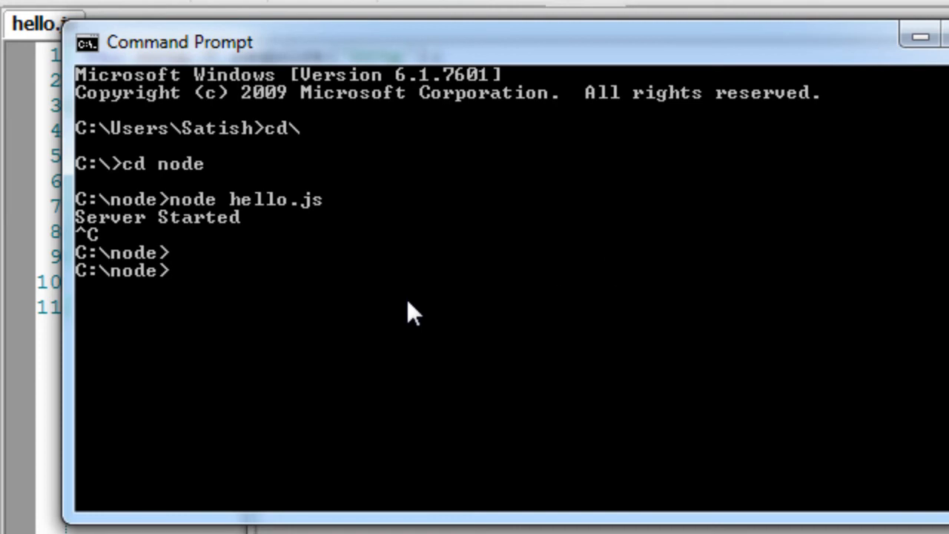
type("node")
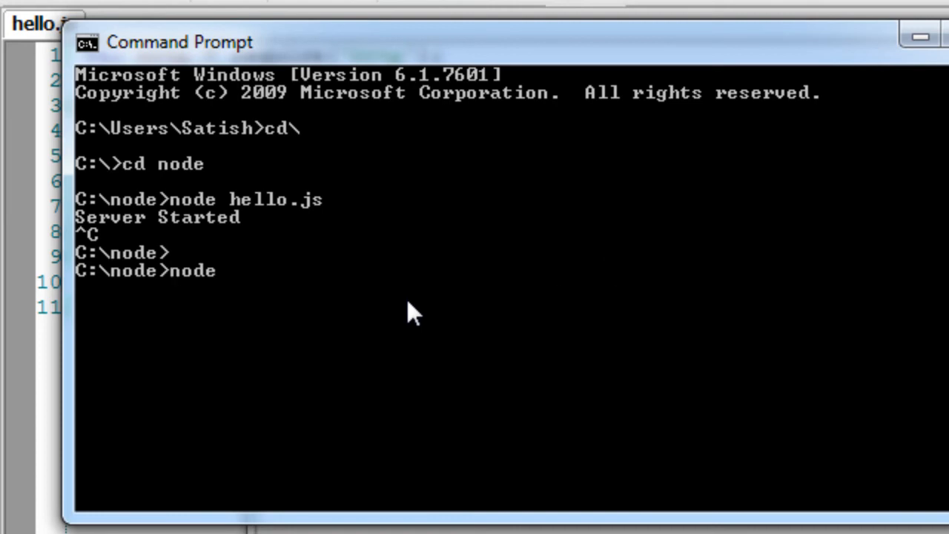
type("hello.js")
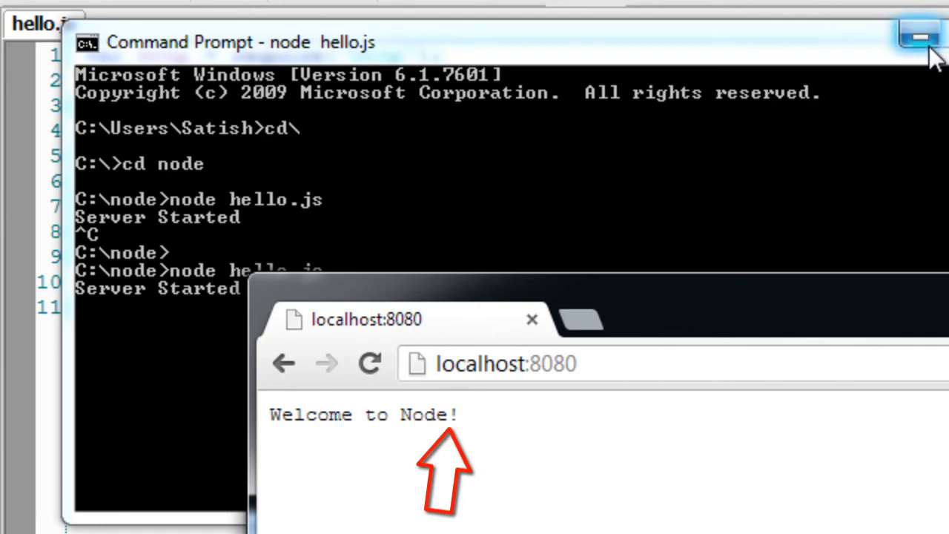
left_click(921, 34)
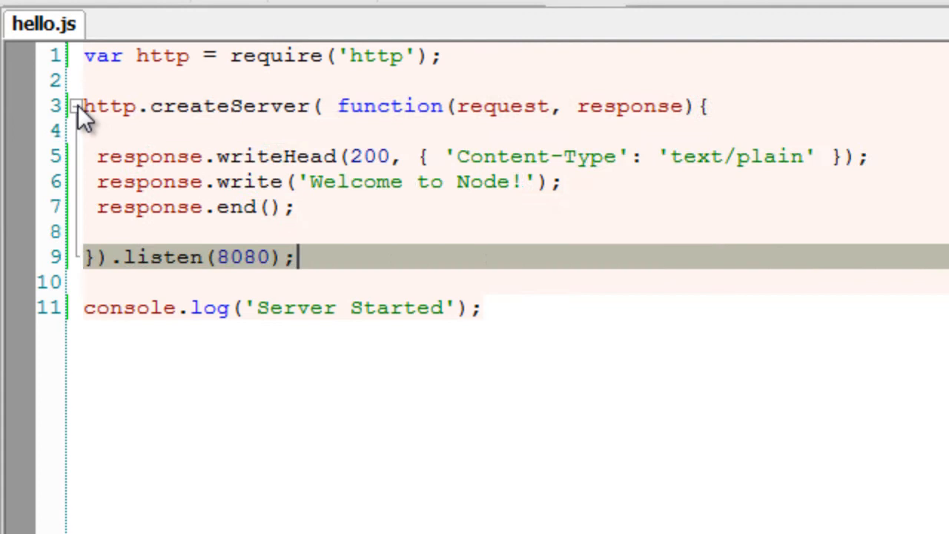
- Assign the created server to var server and call server.listen(8080); separately
type("va")
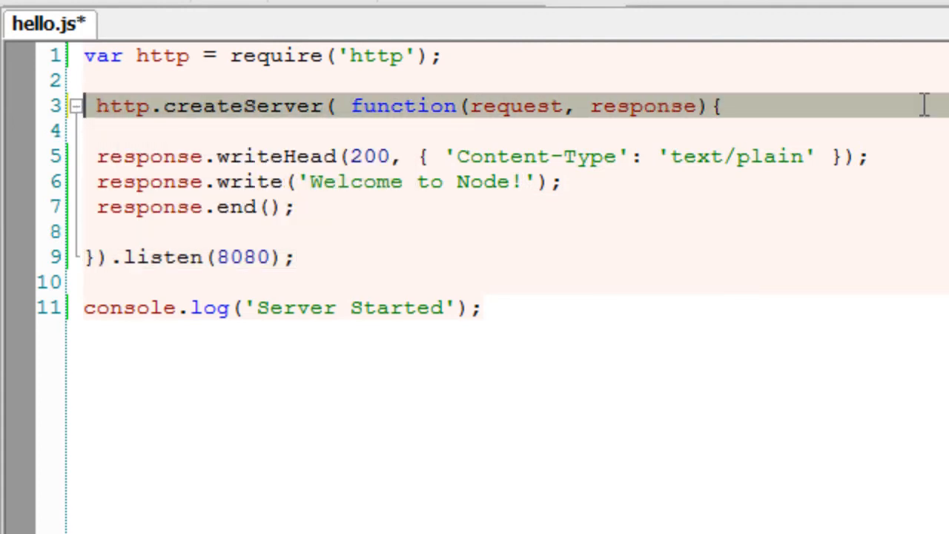
type("var server")
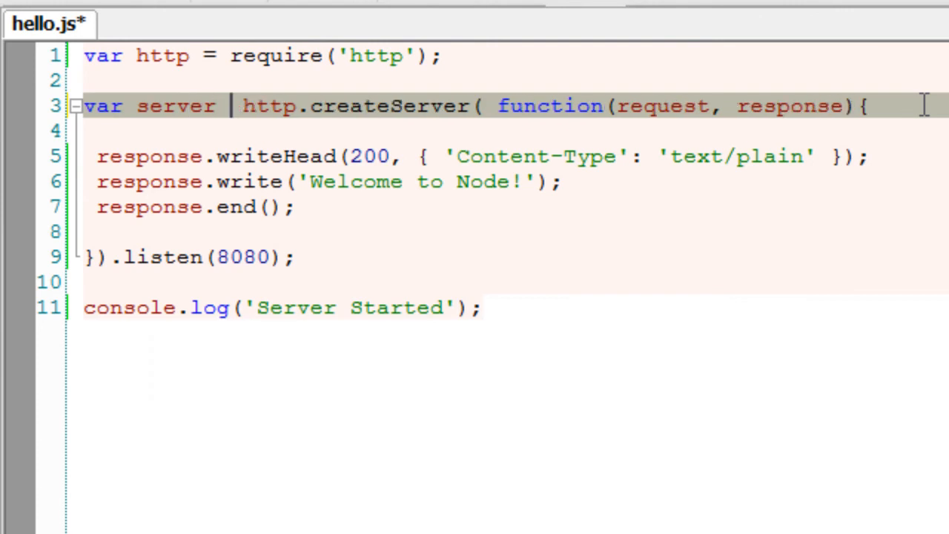
type("=")
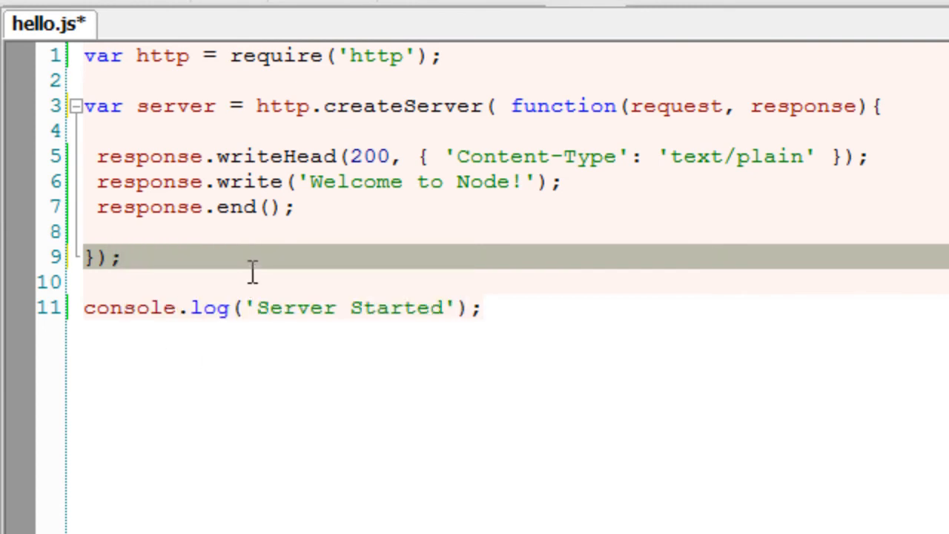
key("Enter")
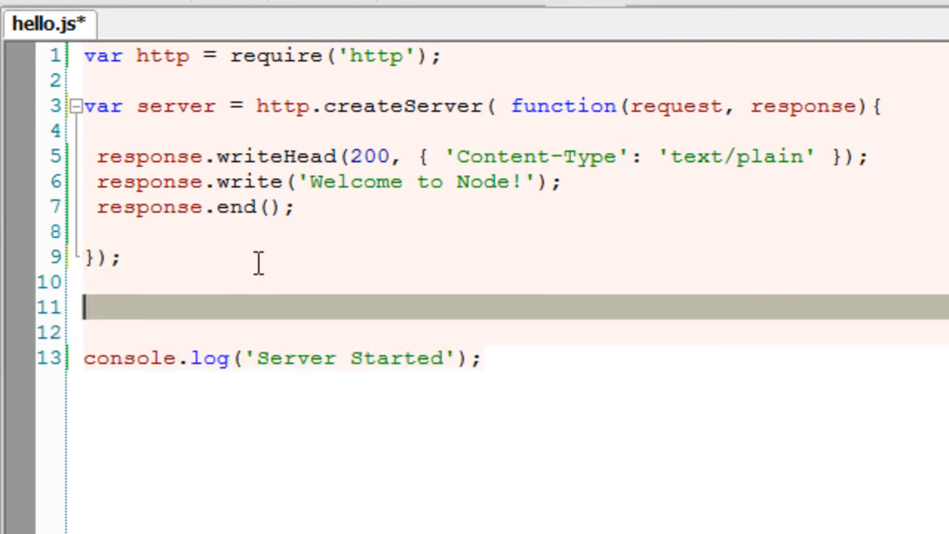
type("server")
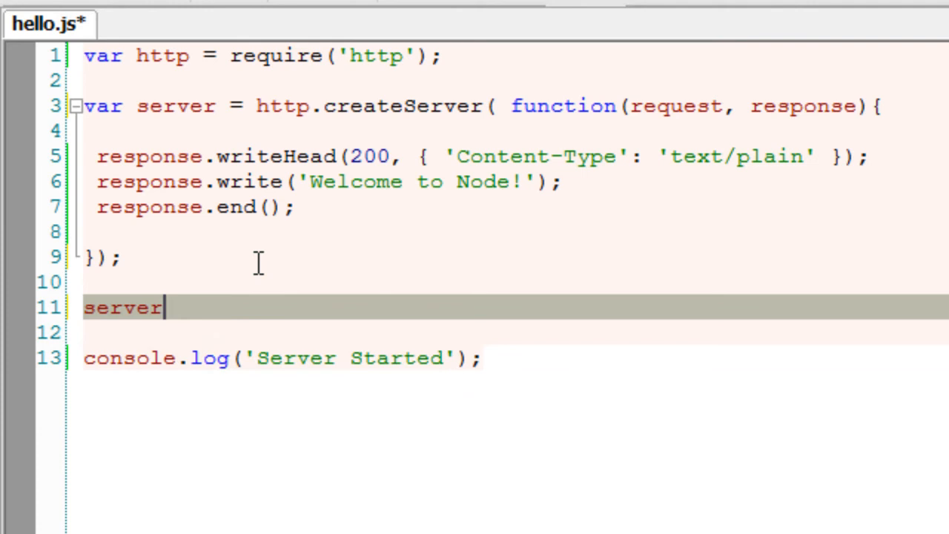
type(".listen(8080)")
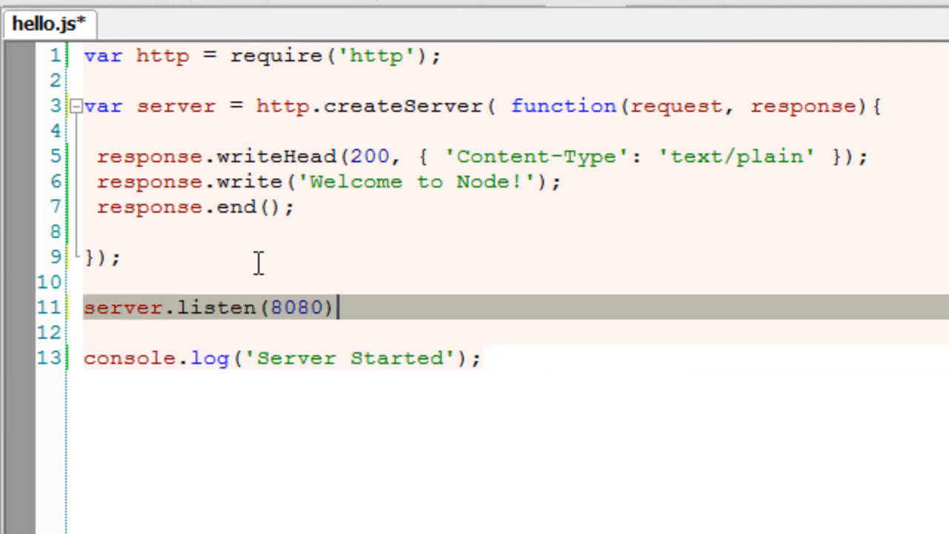
type(";")
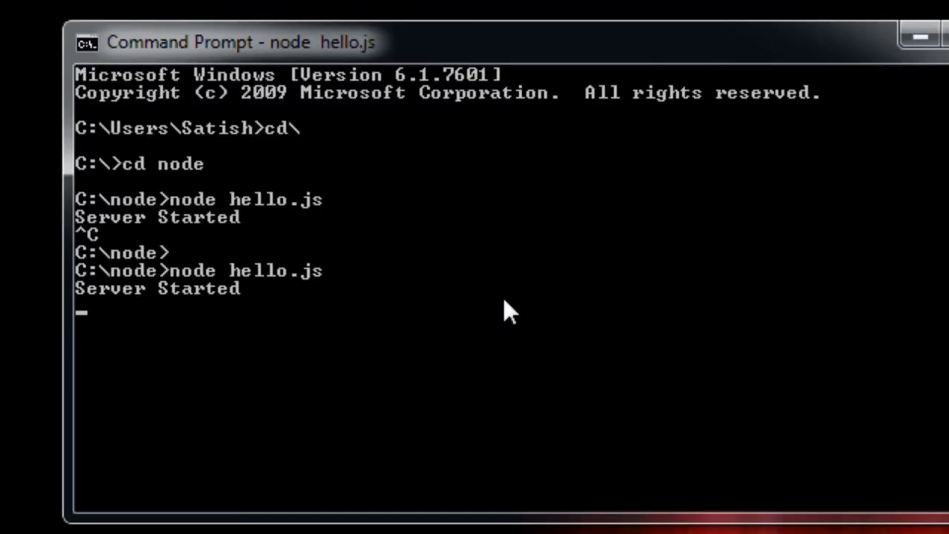
- Stop the running hello.js Node server and begin retyping the node hello.js command
key("Ctrl+C")
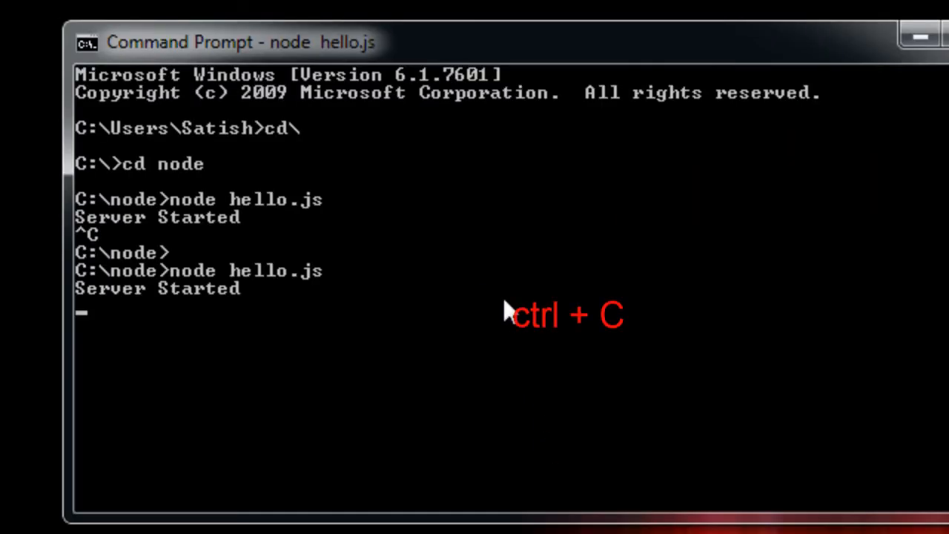
key("ctrl+c")
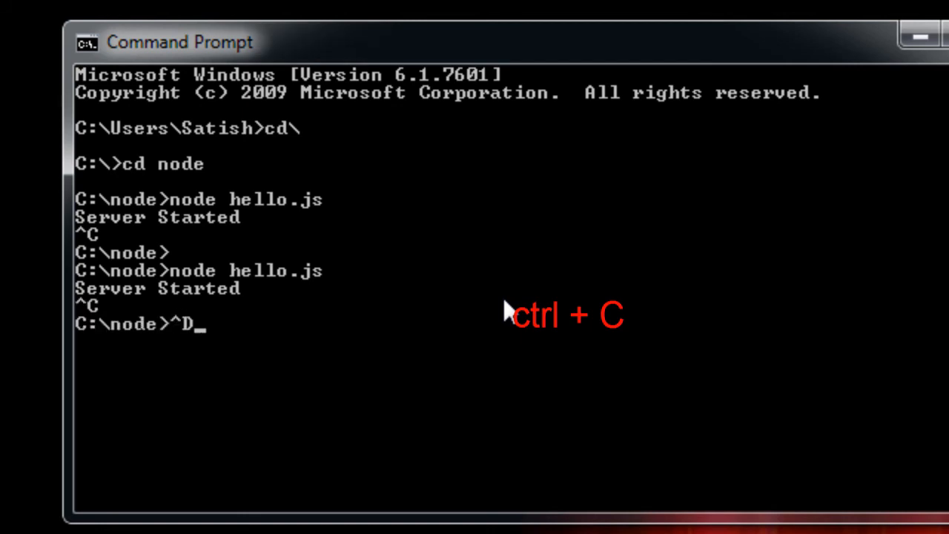
type("nod")
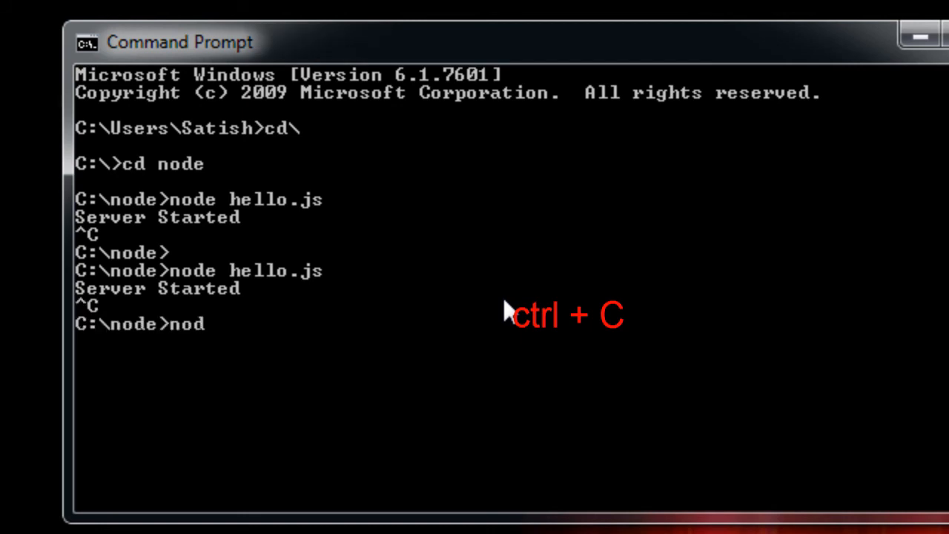